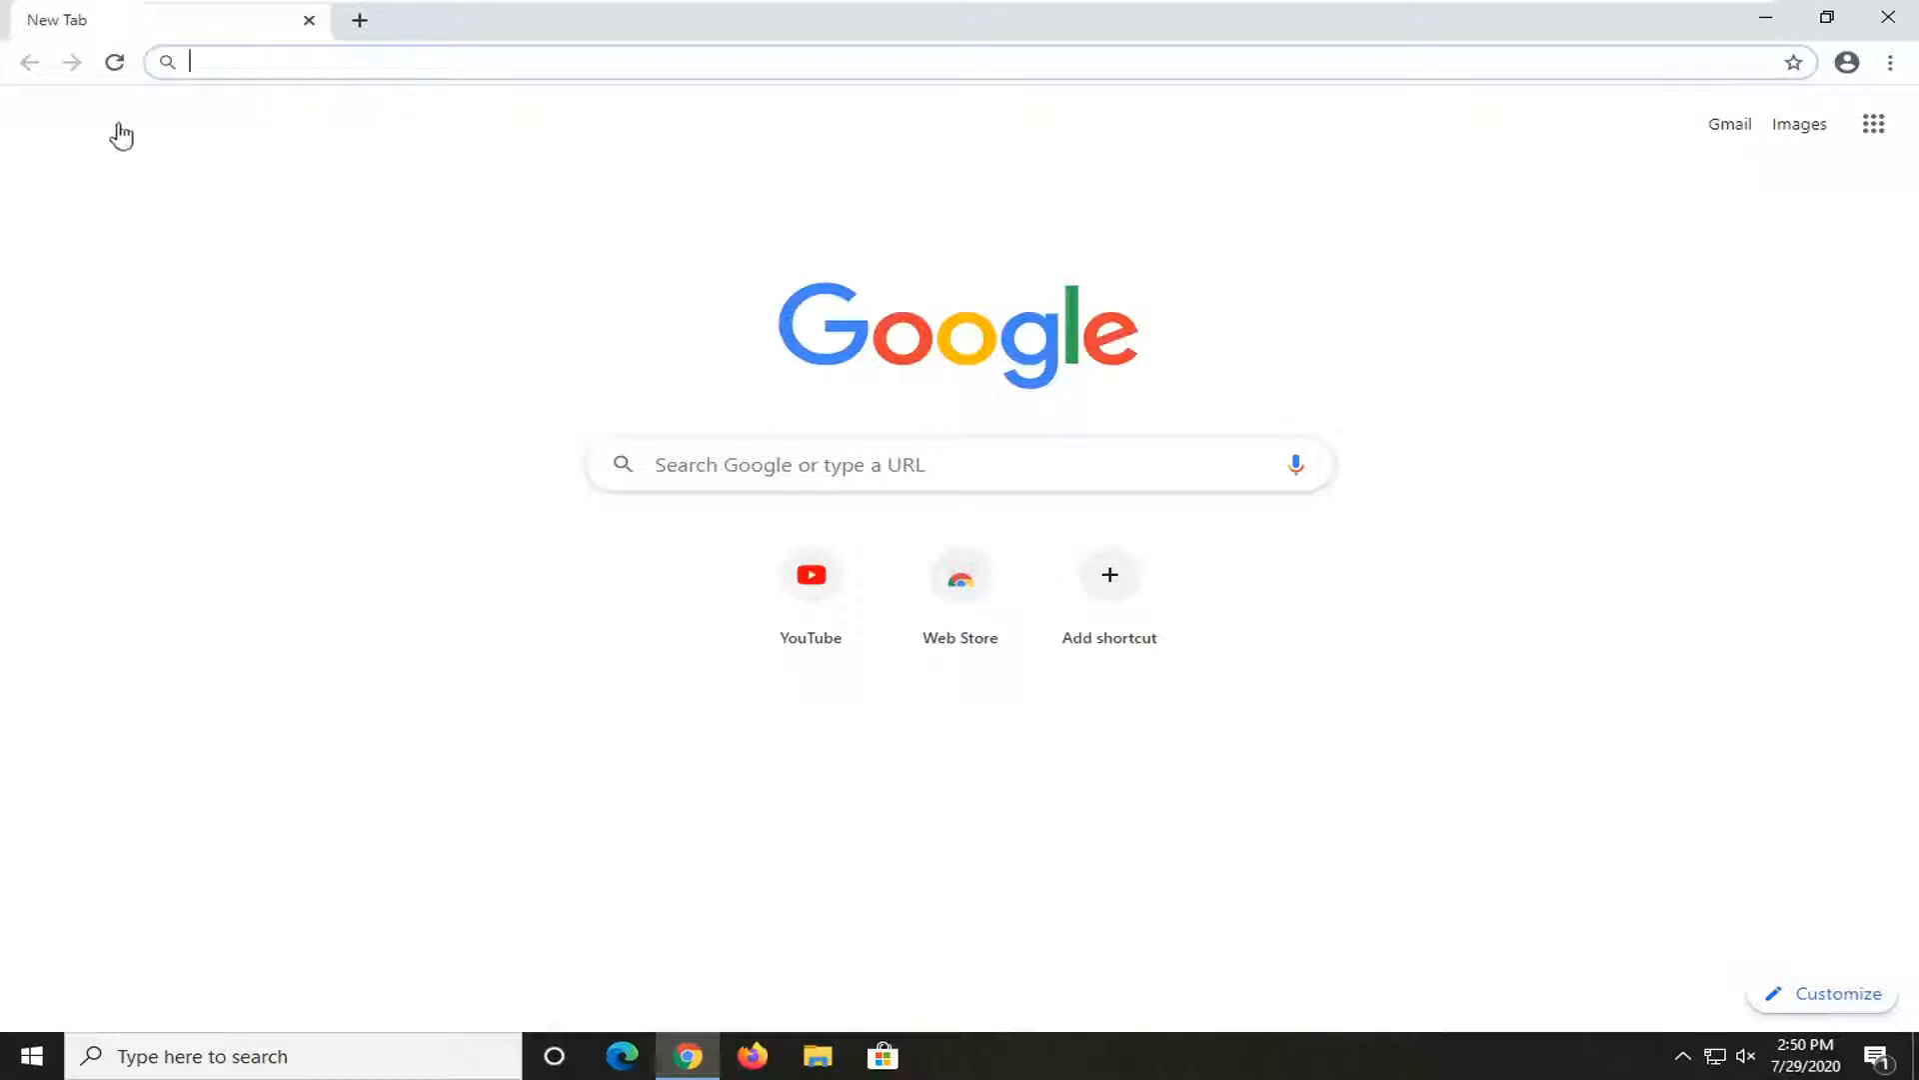
pyautogui.moveTo(354, 421)
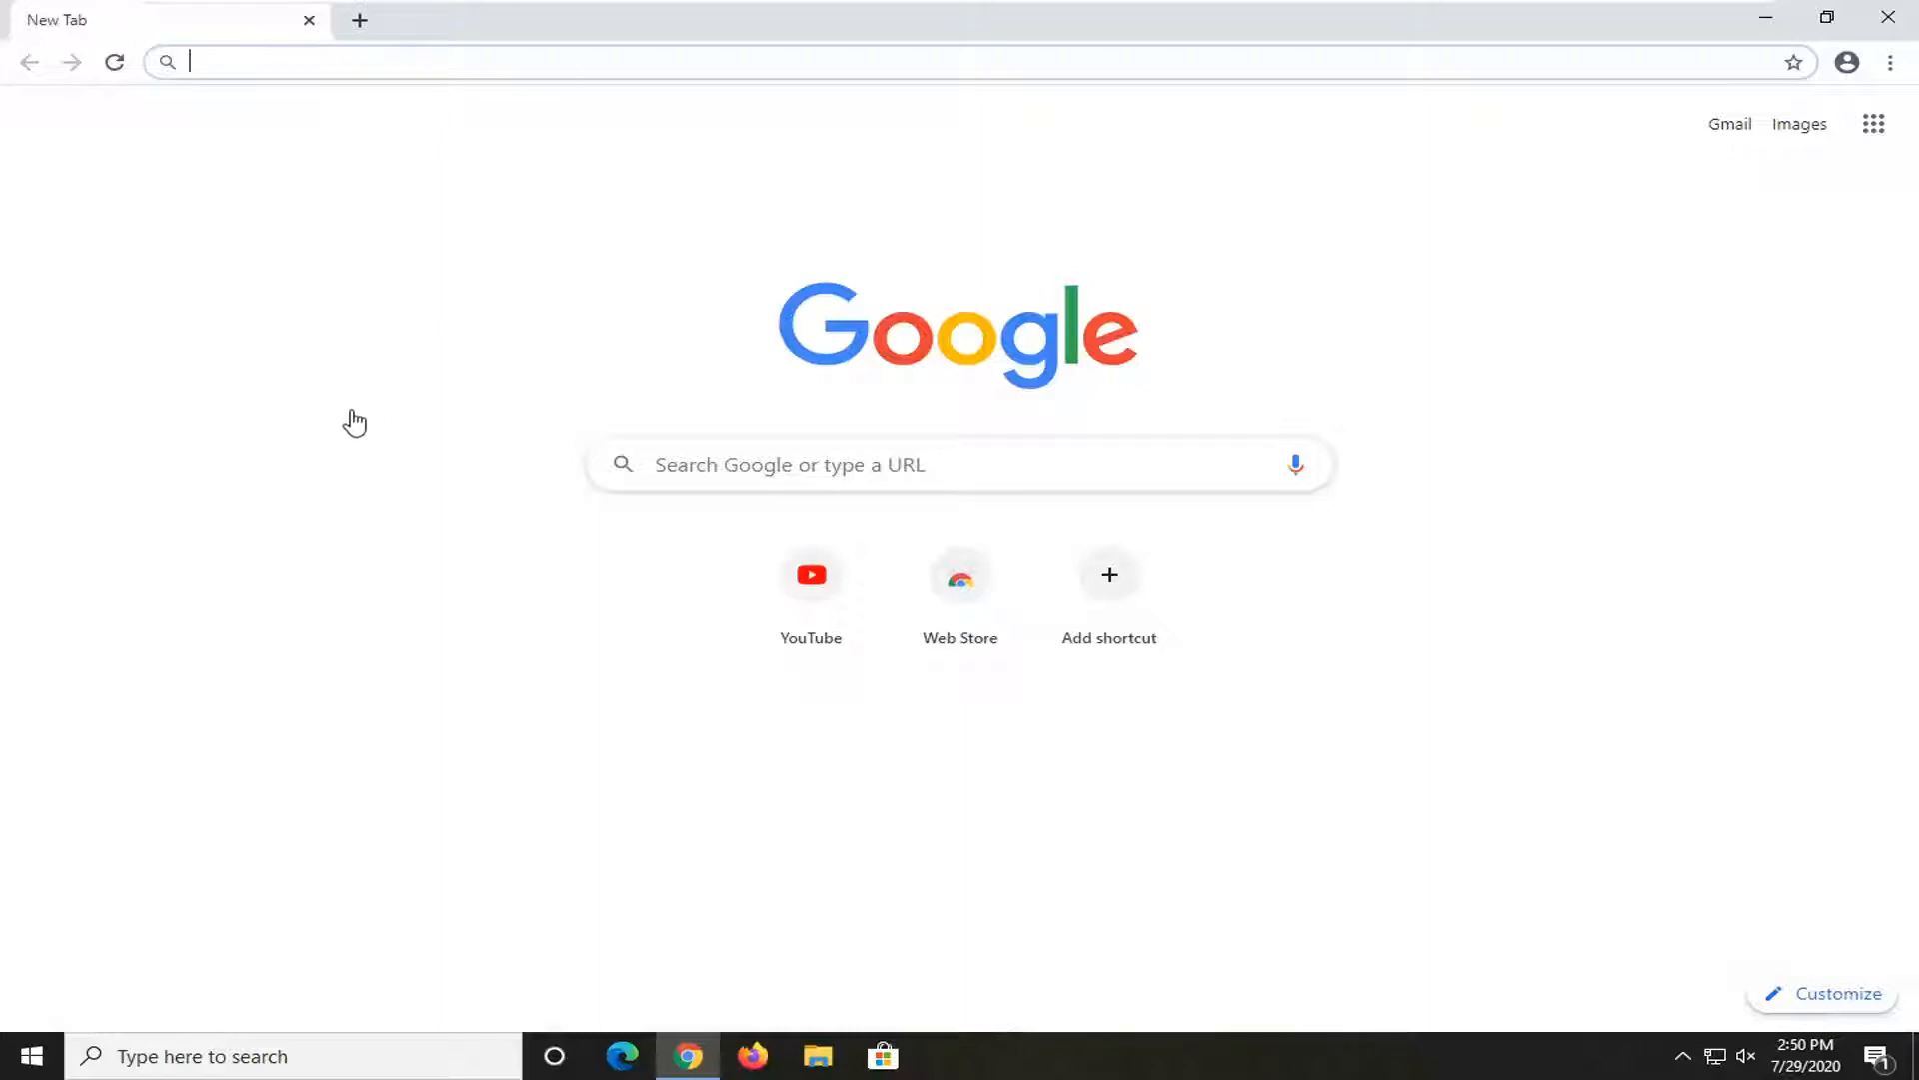
pyautogui.moveTo(180, 329)
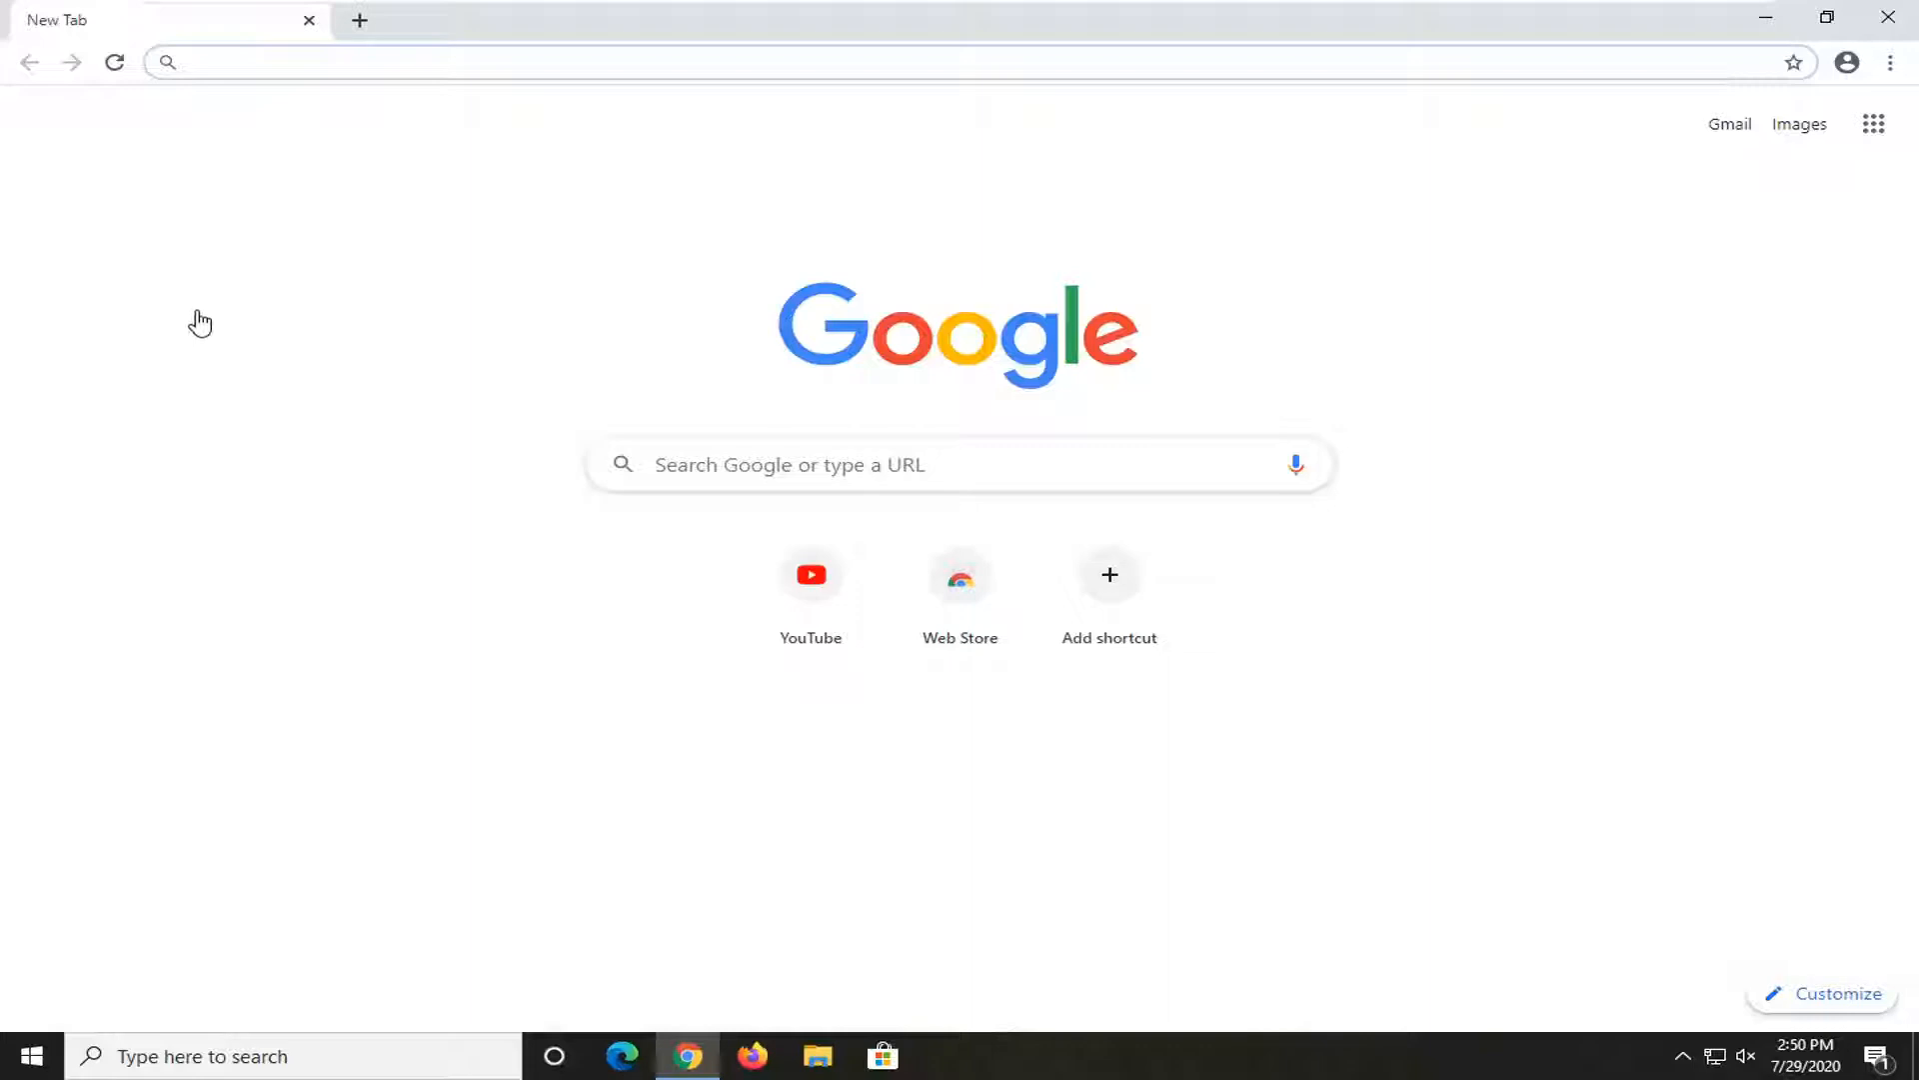
pyautogui.moveTo(204, 330)
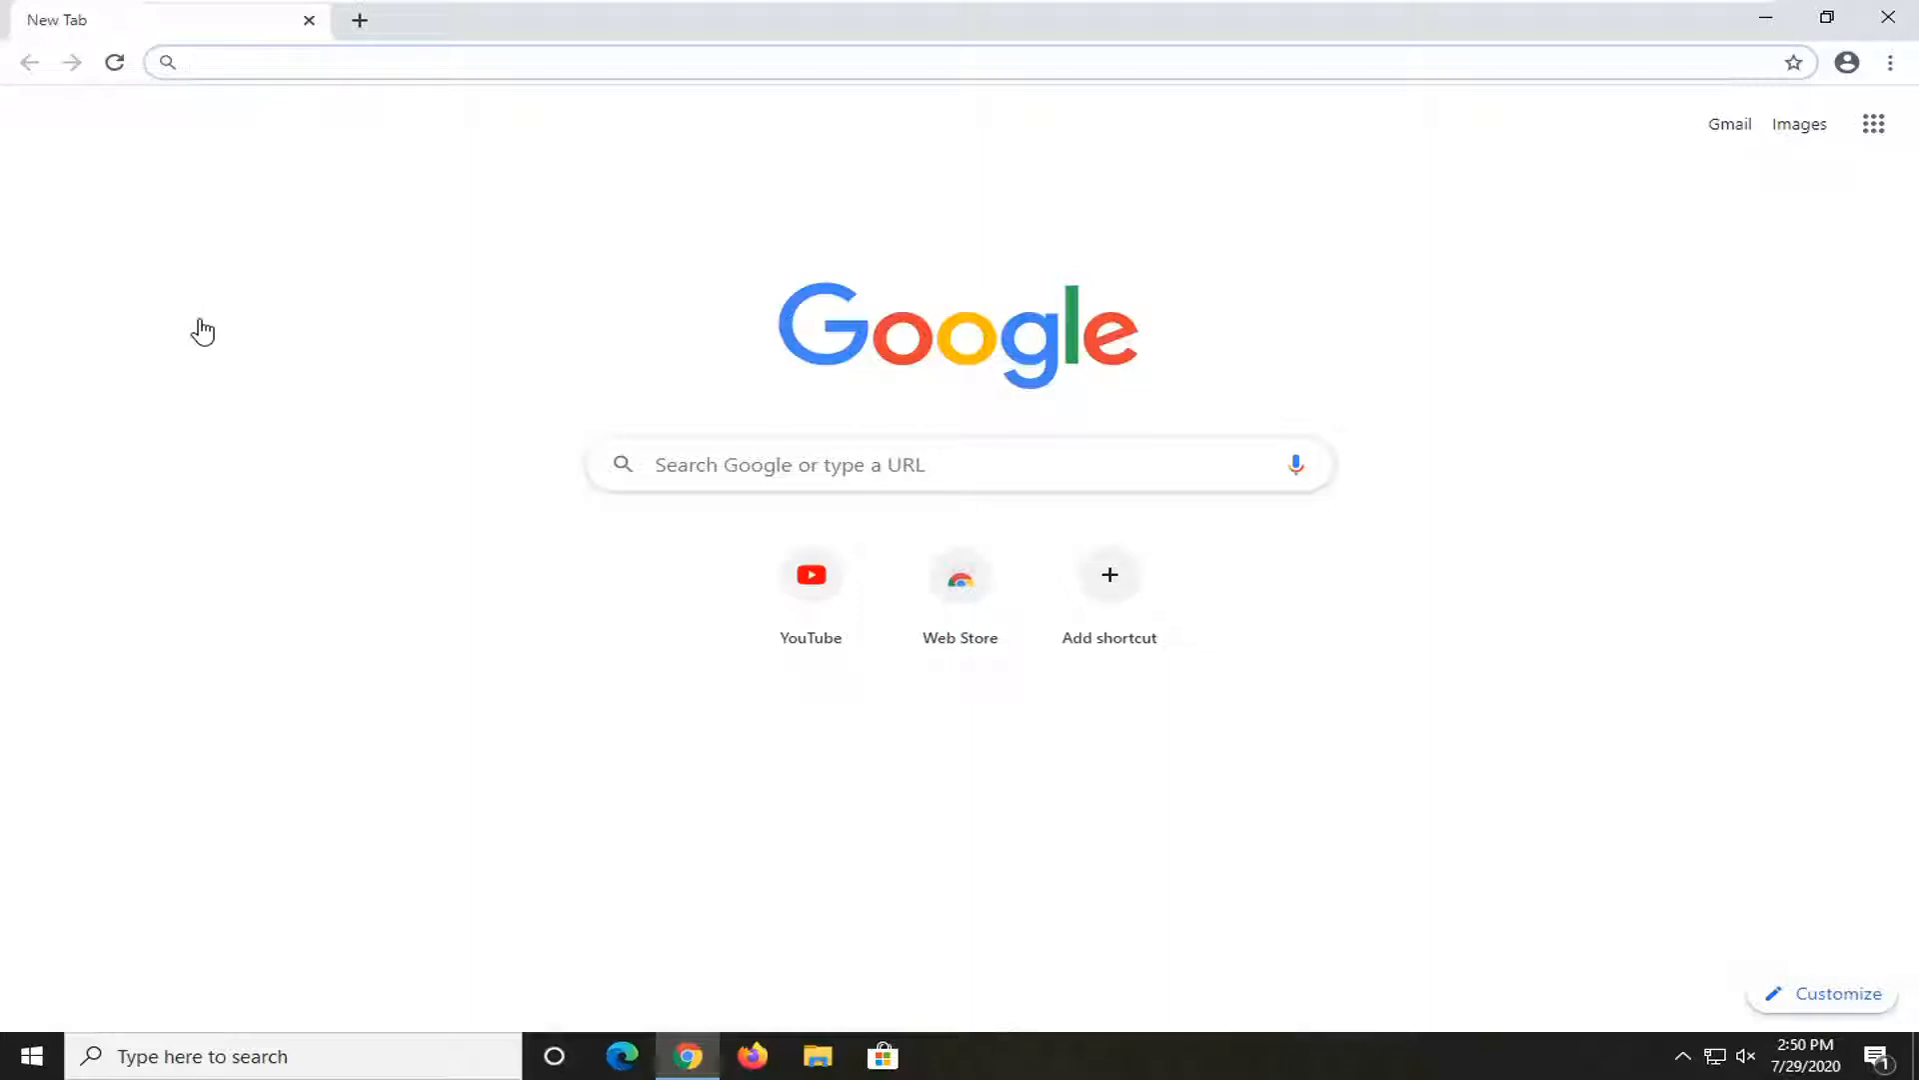
pyautogui.moveTo(184, 324)
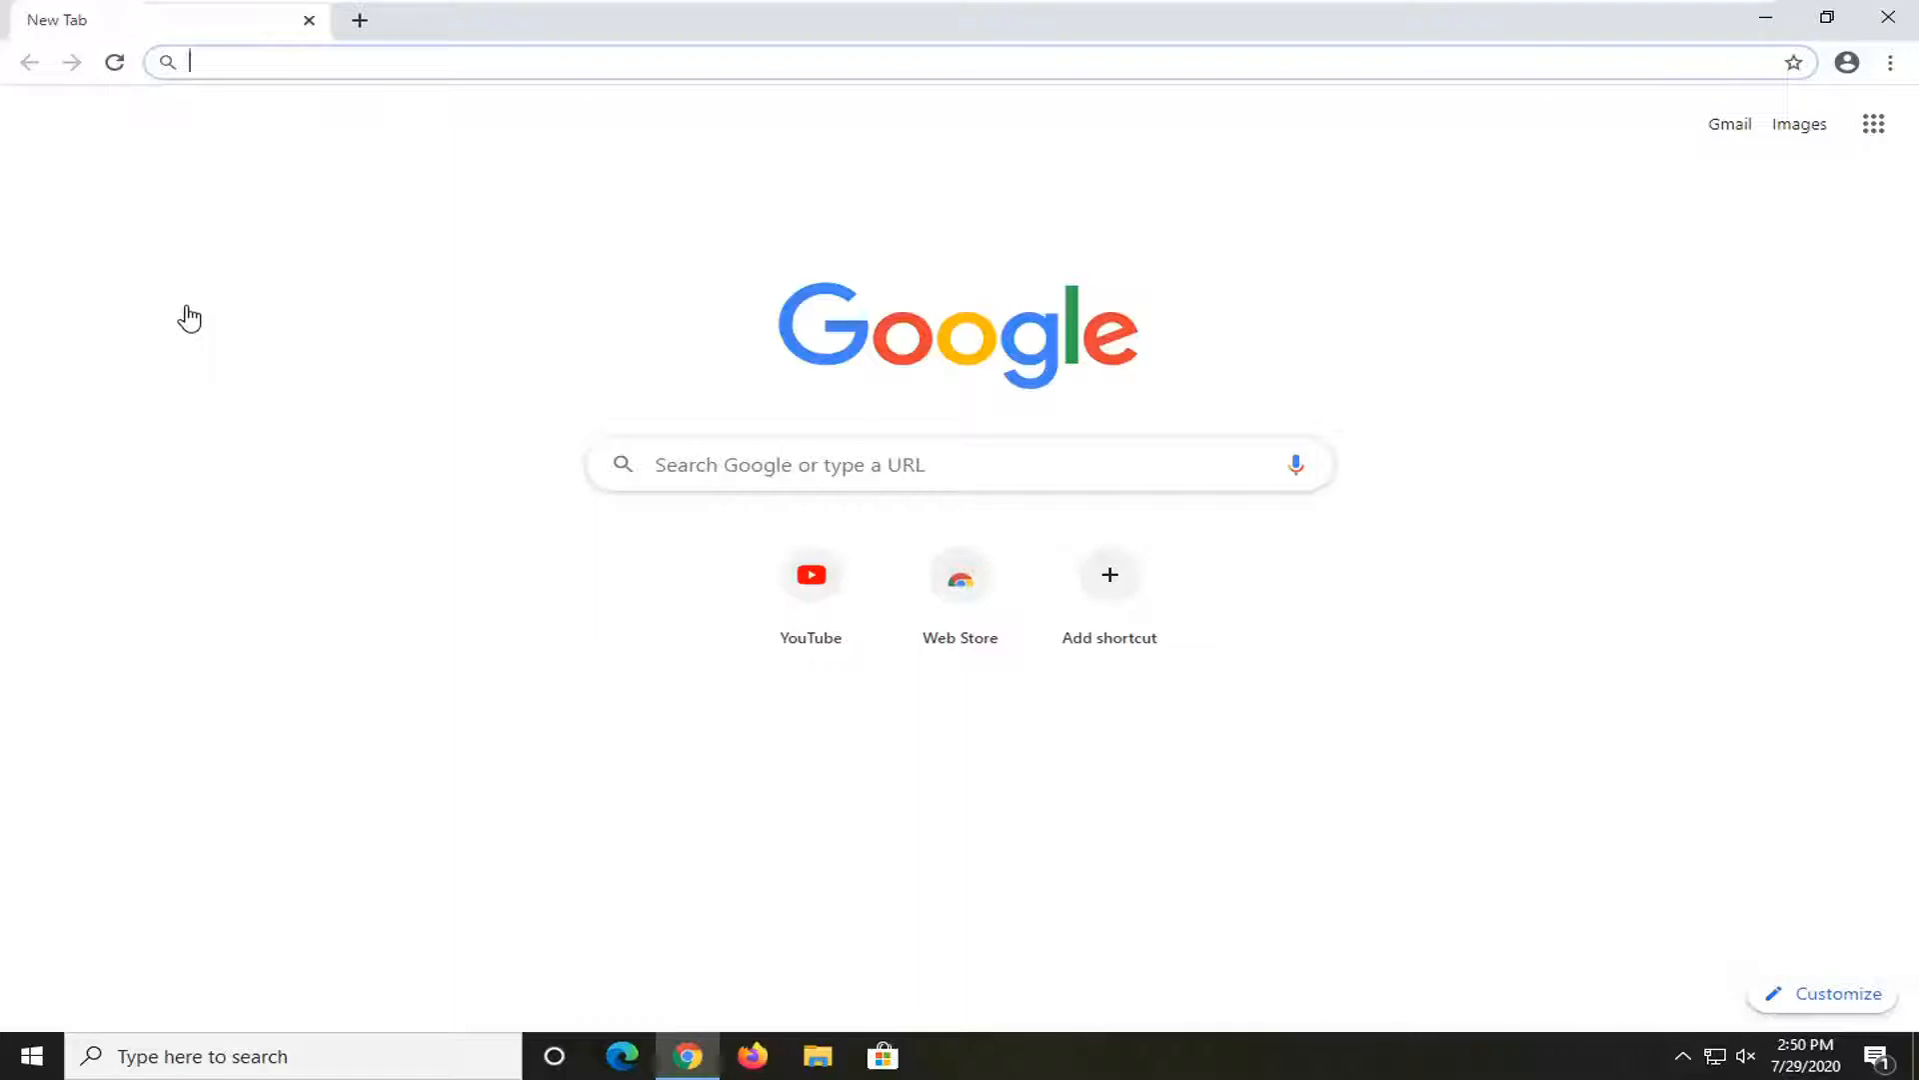
pyautogui.moveTo(196, 306)
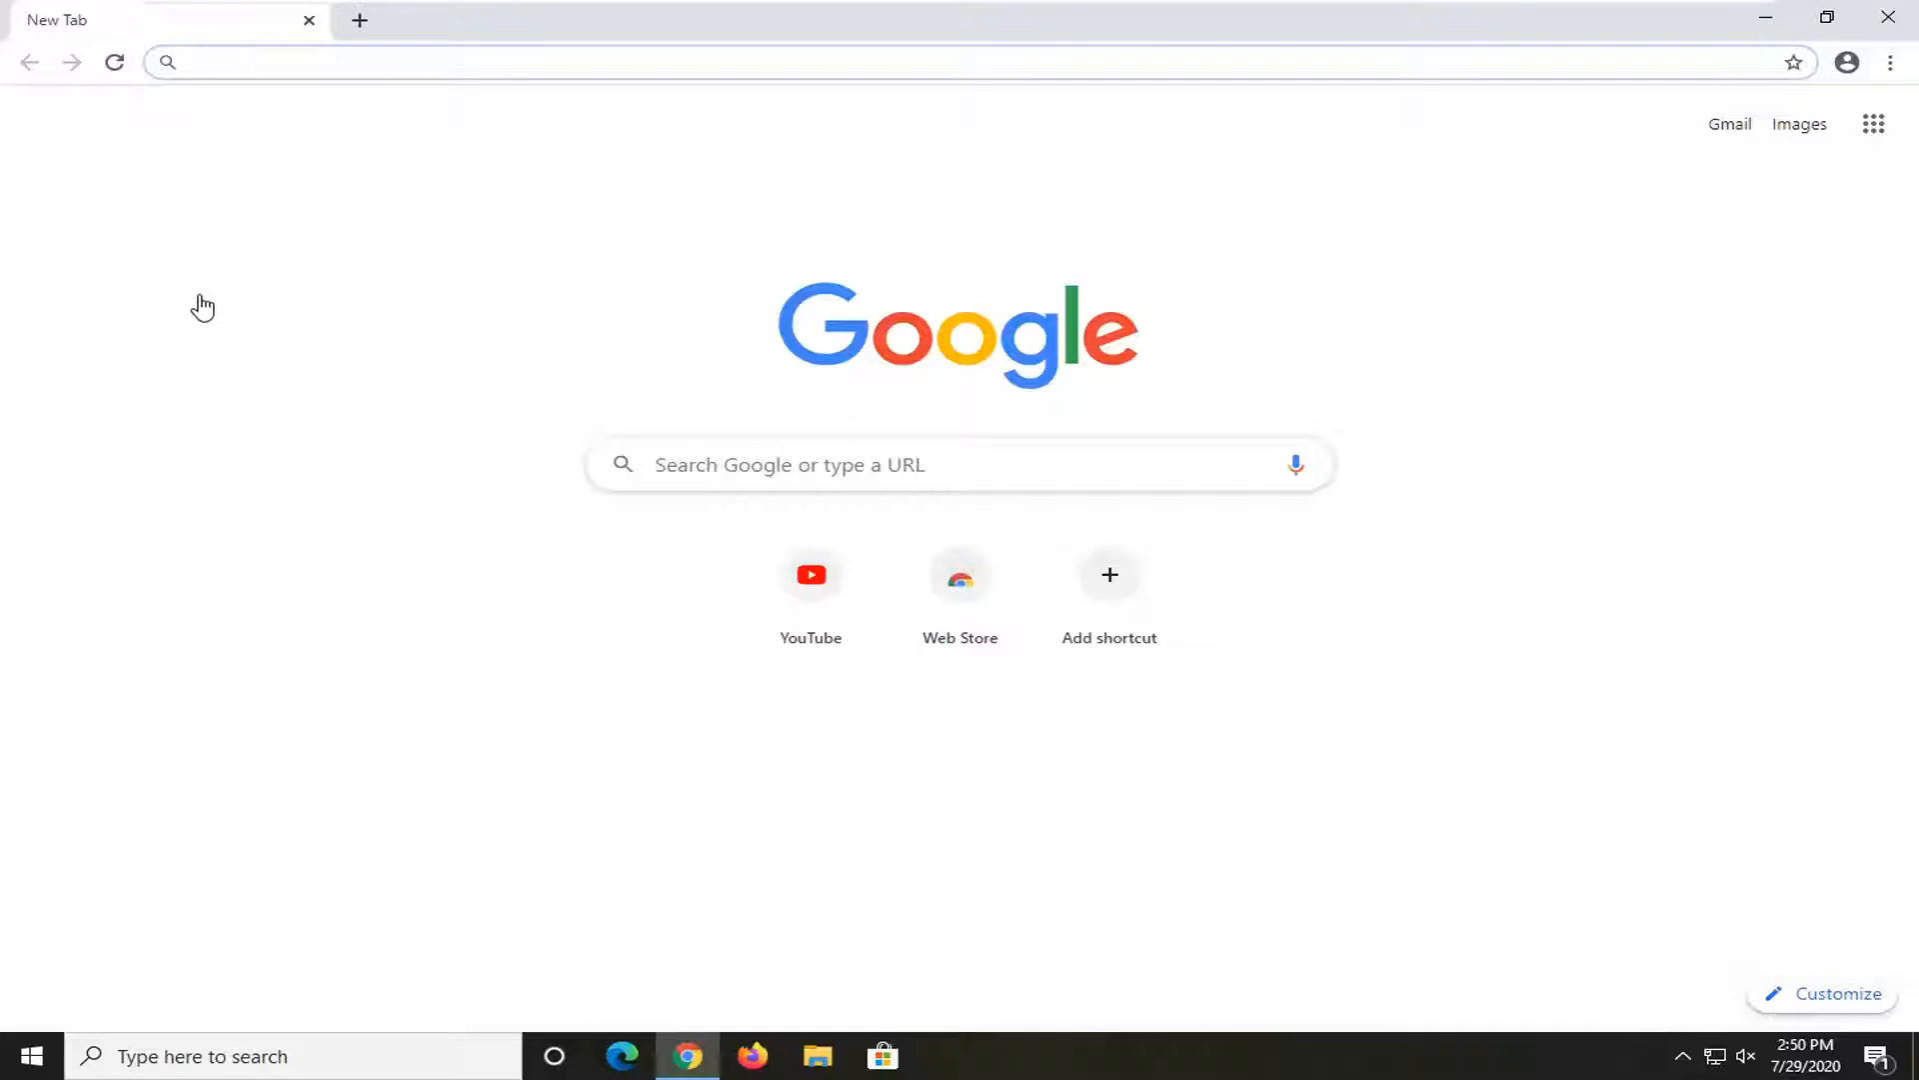
pyautogui.moveTo(206, 70)
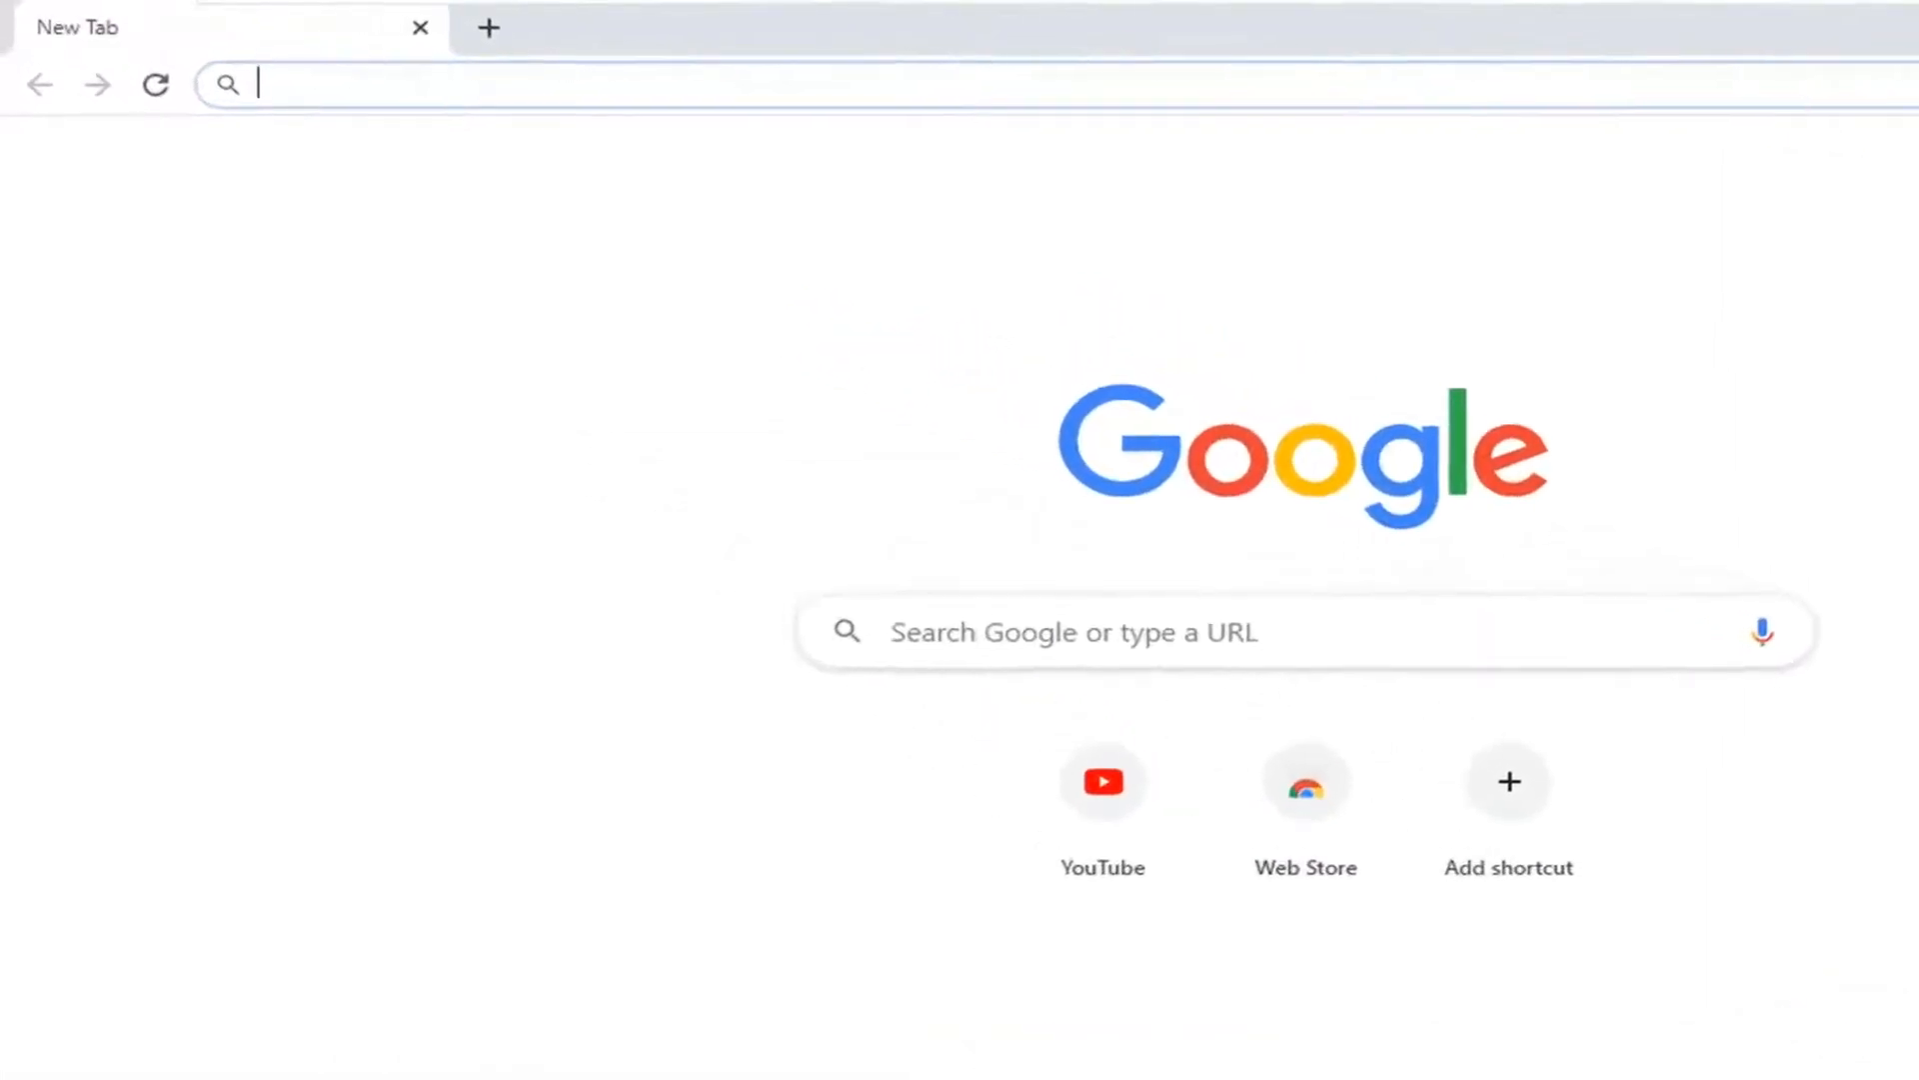
# - Navigate to chrome://flags to reach the Experiments page listing experimental features
pyautogui.write('chrome://flags')
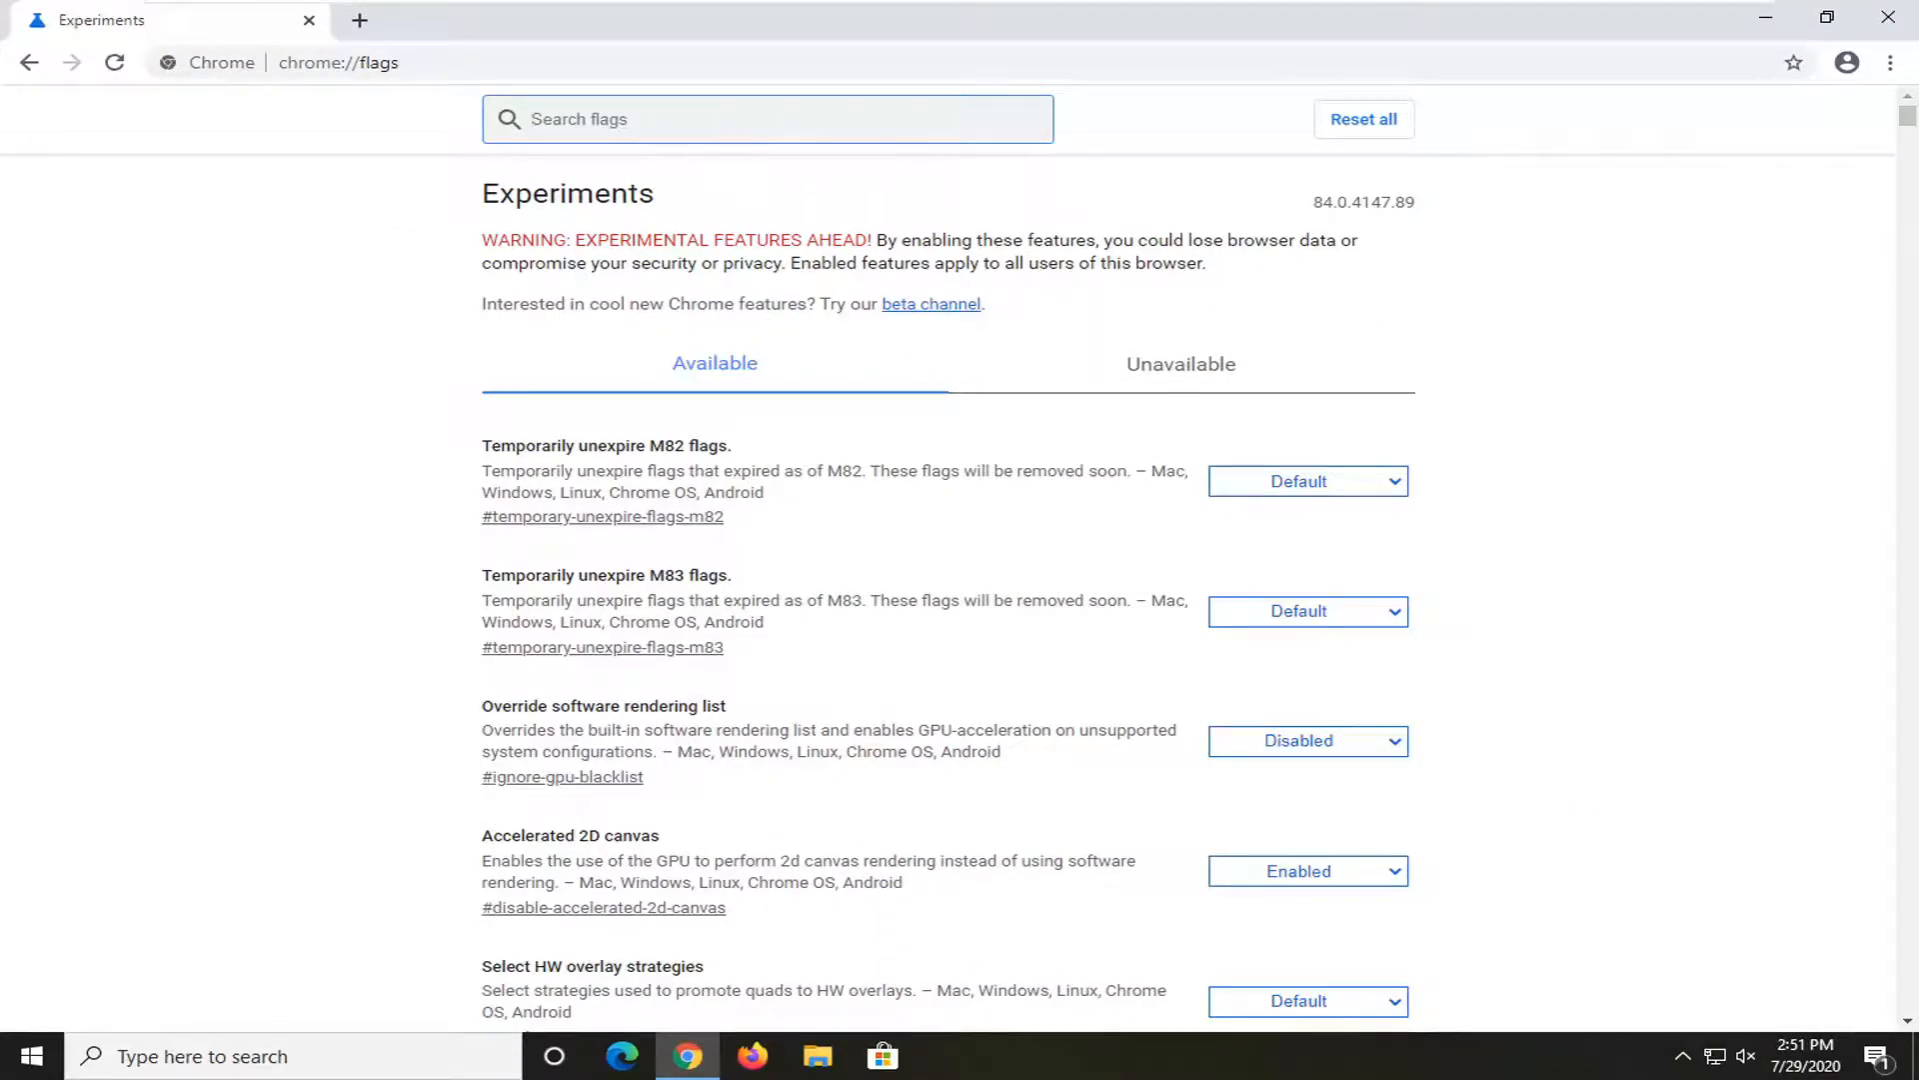
# - Search flags for 'hardware', set Hardware Media Key Handling to Disabled and relaunch Chrome
pyautogui.write('hardware media')
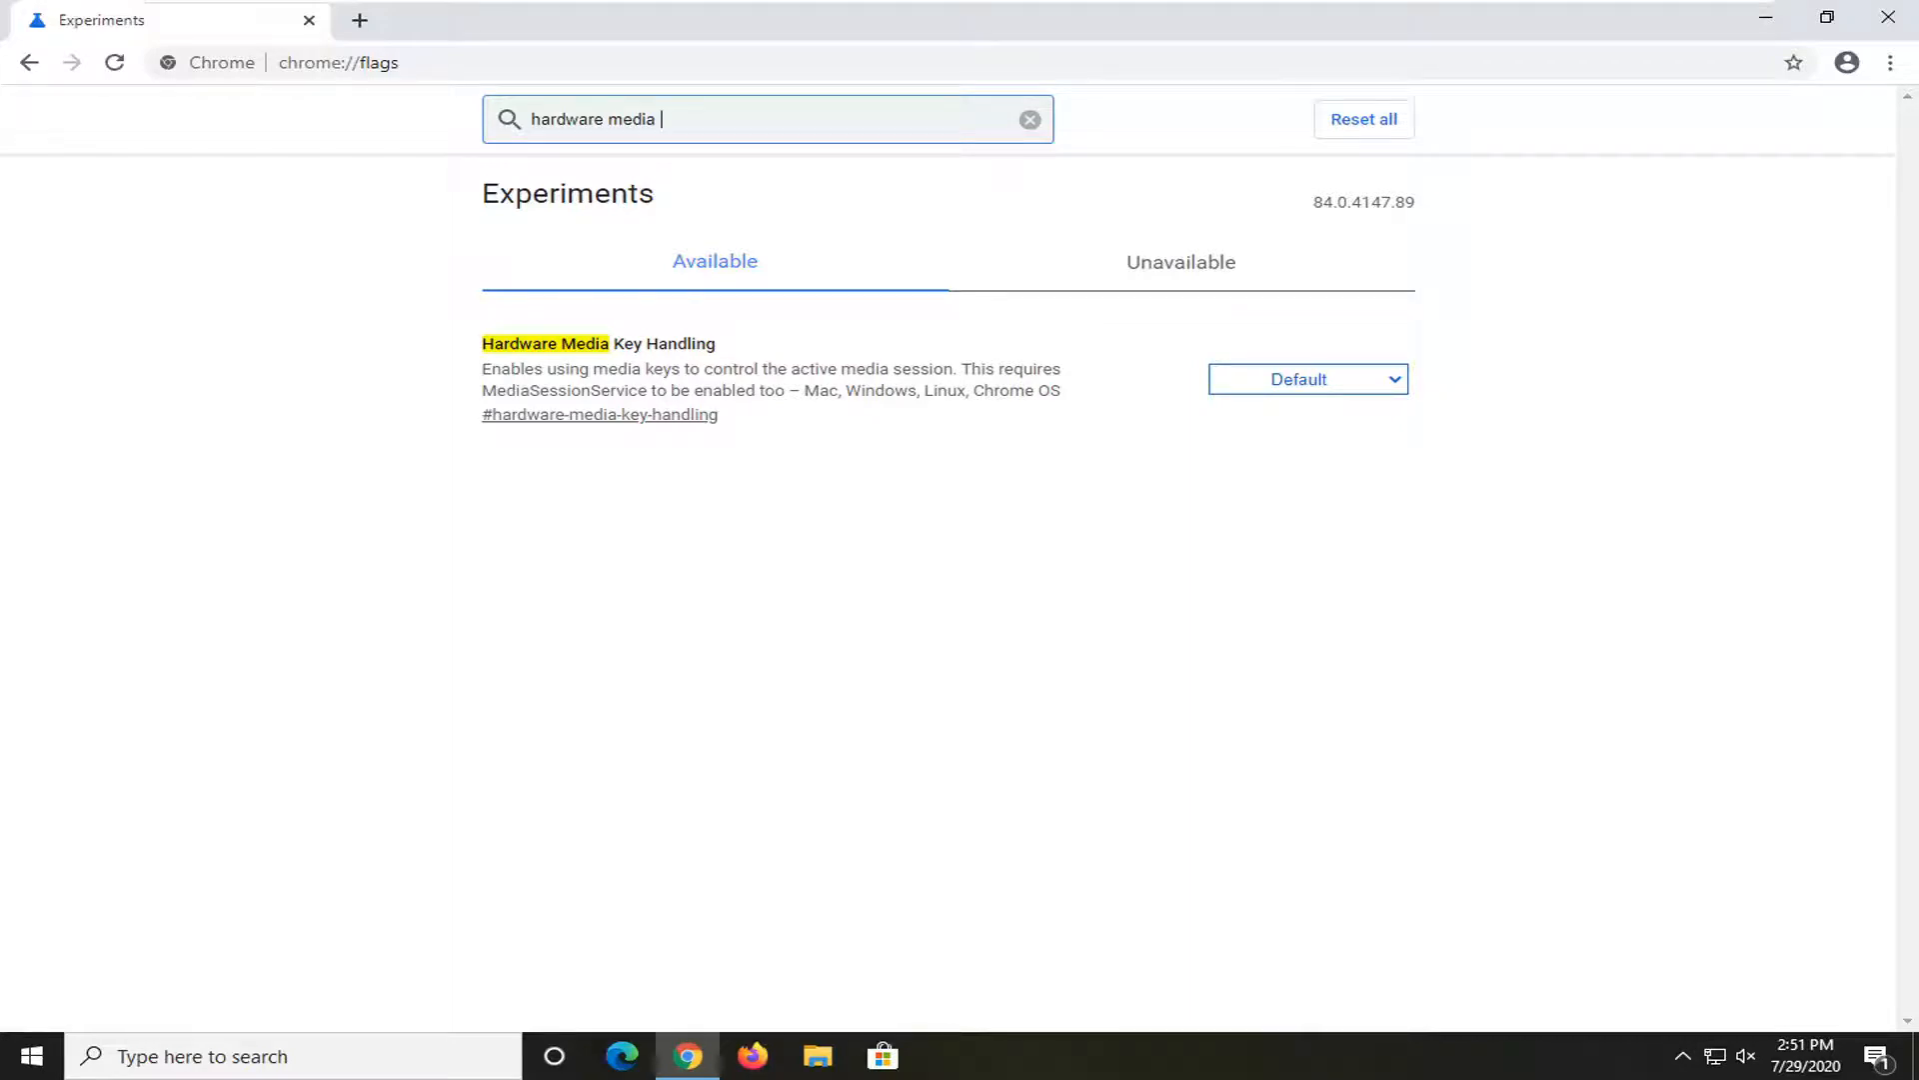
pyautogui.moveTo(1331, 390)
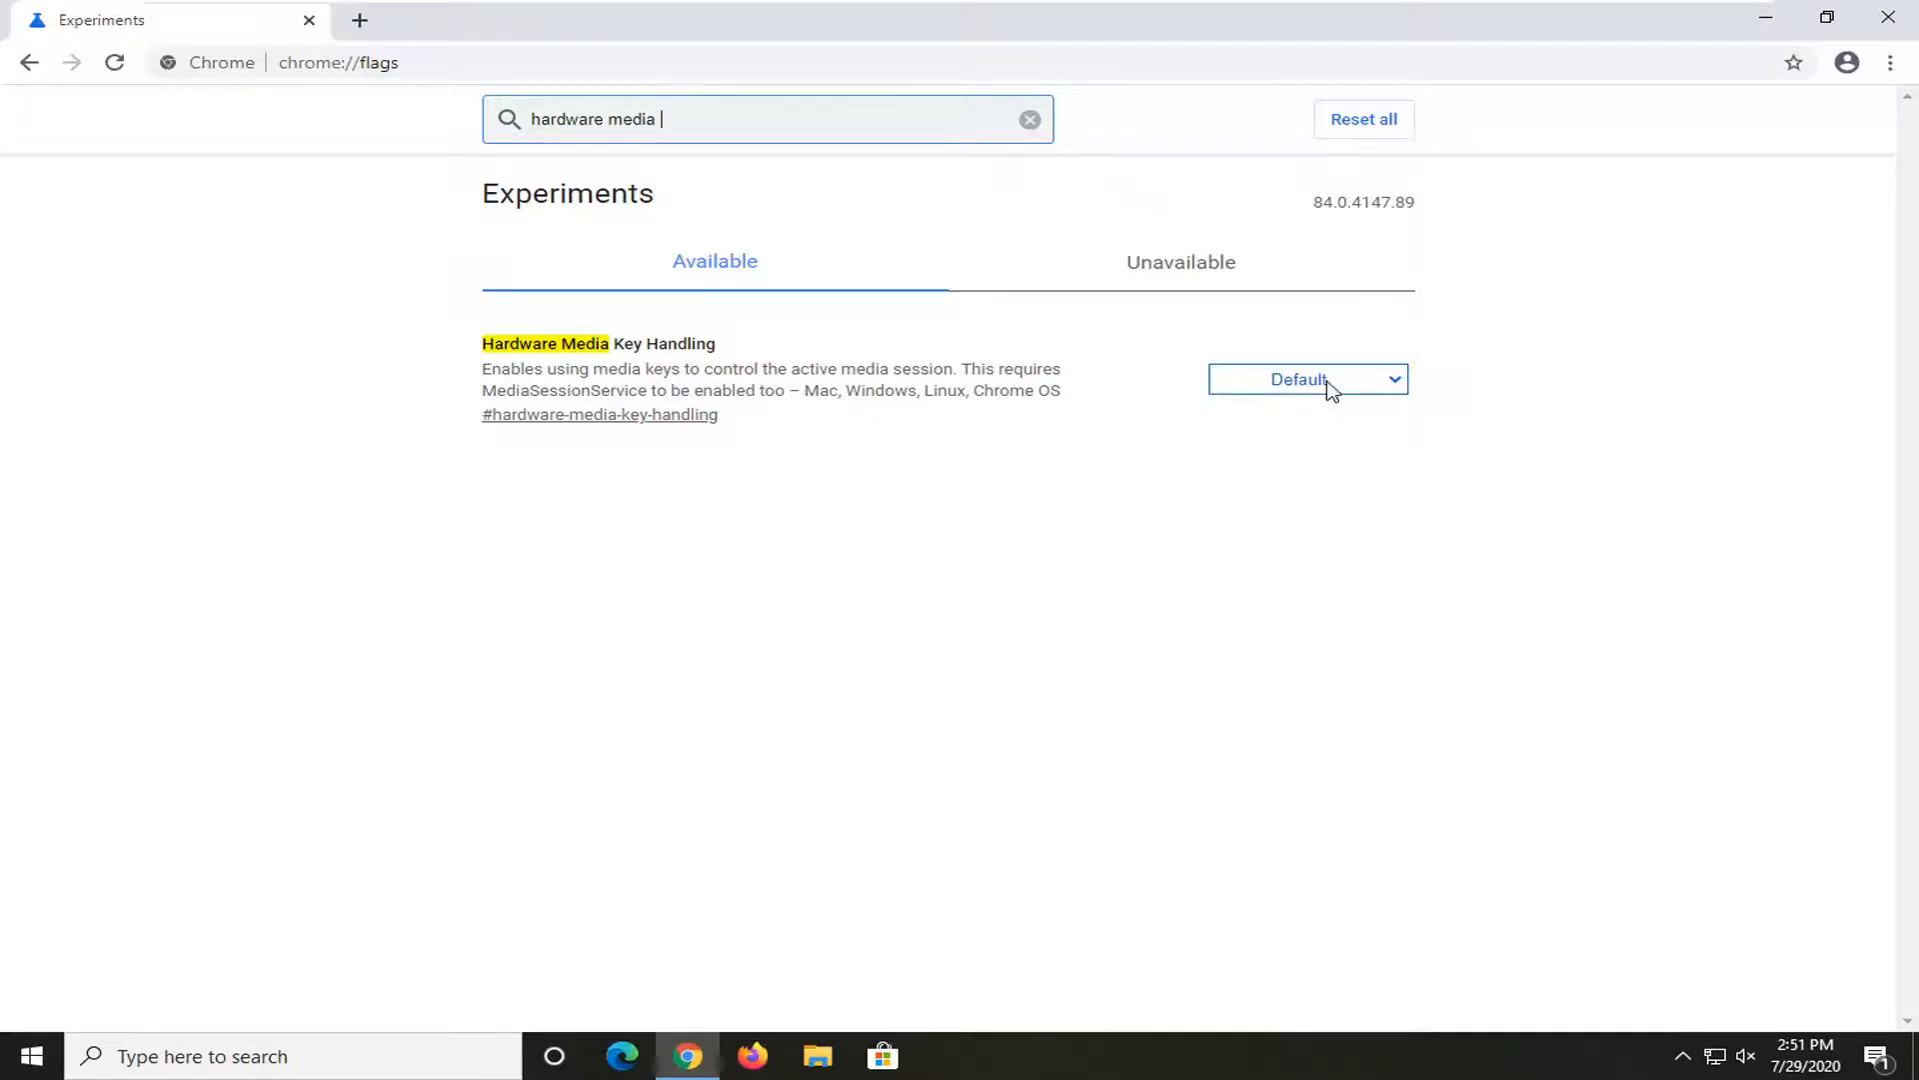
pyautogui.click(1306, 380)
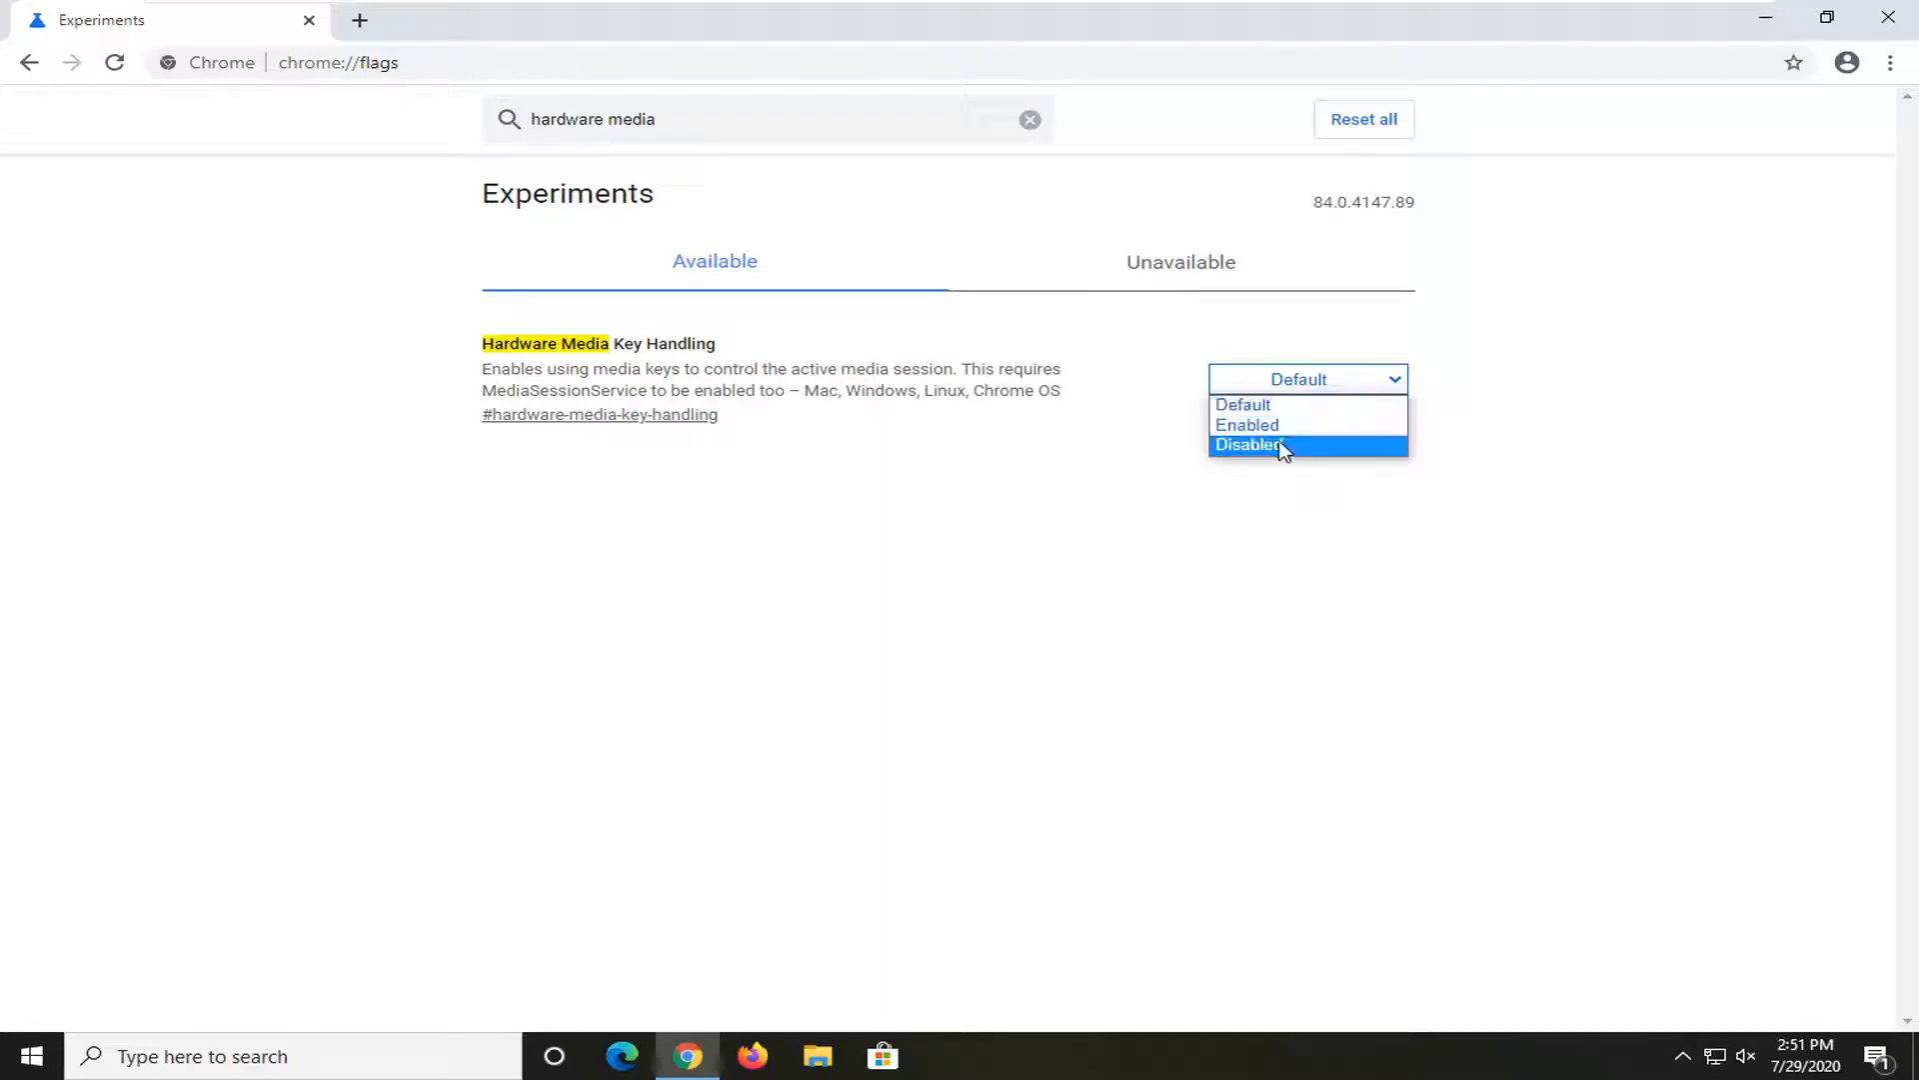
pyautogui.click(1248, 444)
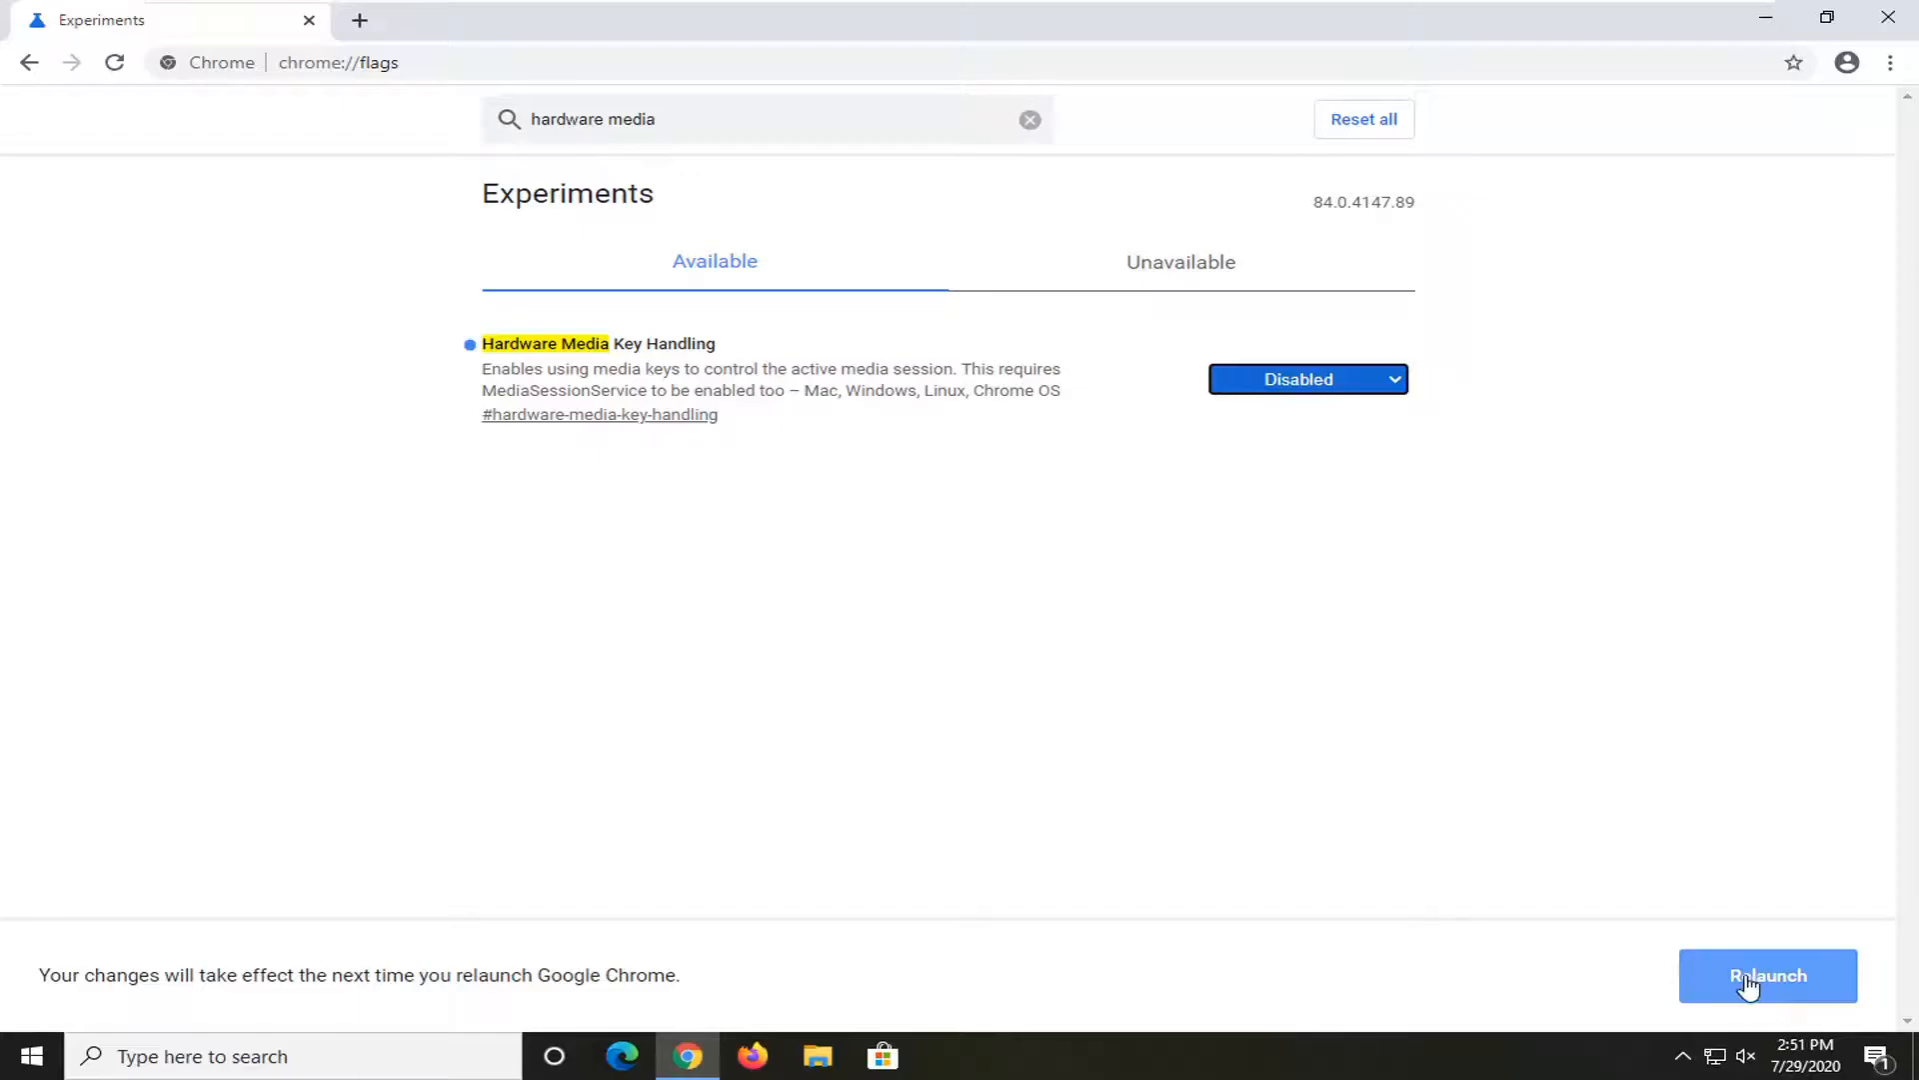
pyautogui.click(1765, 975)
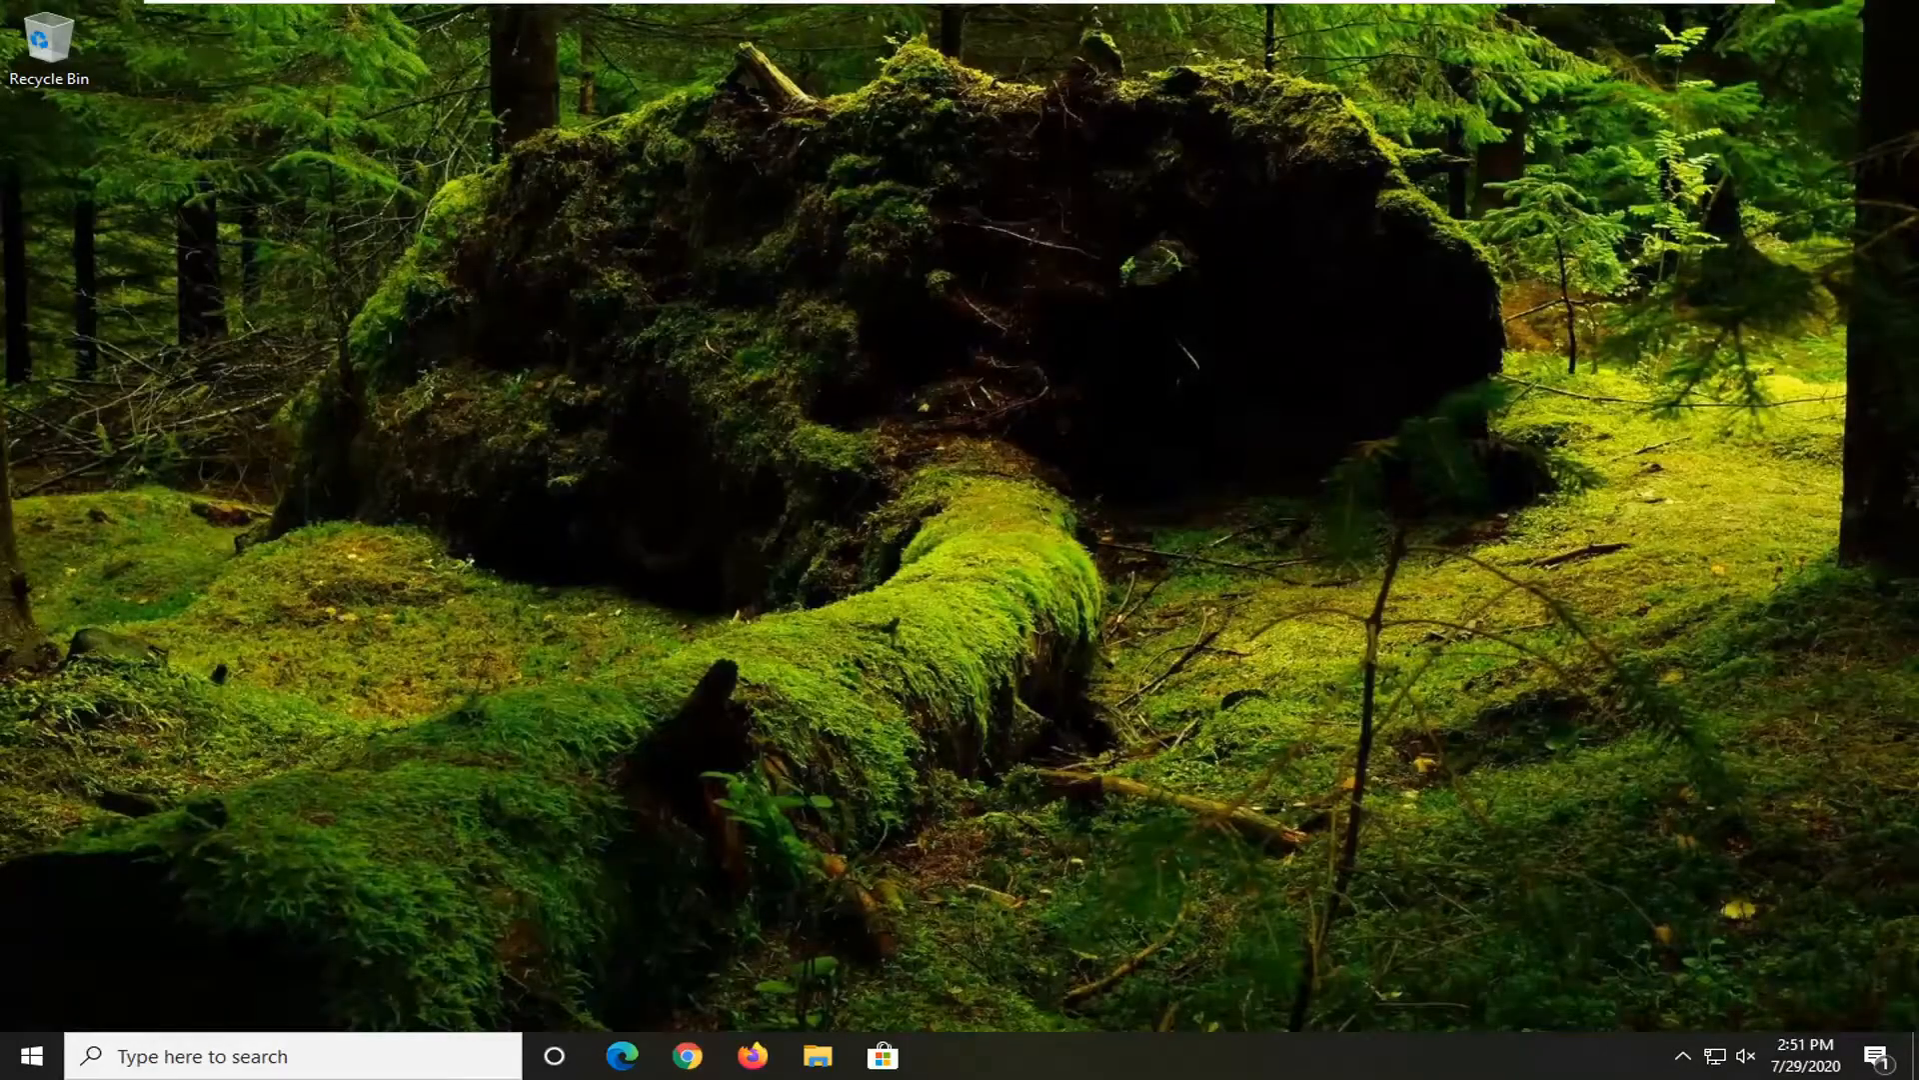
# - Bring the relaunched Chrome forward on its flags page showing Hardware Media Key Handling Disabled
pyautogui.click(686, 1056)
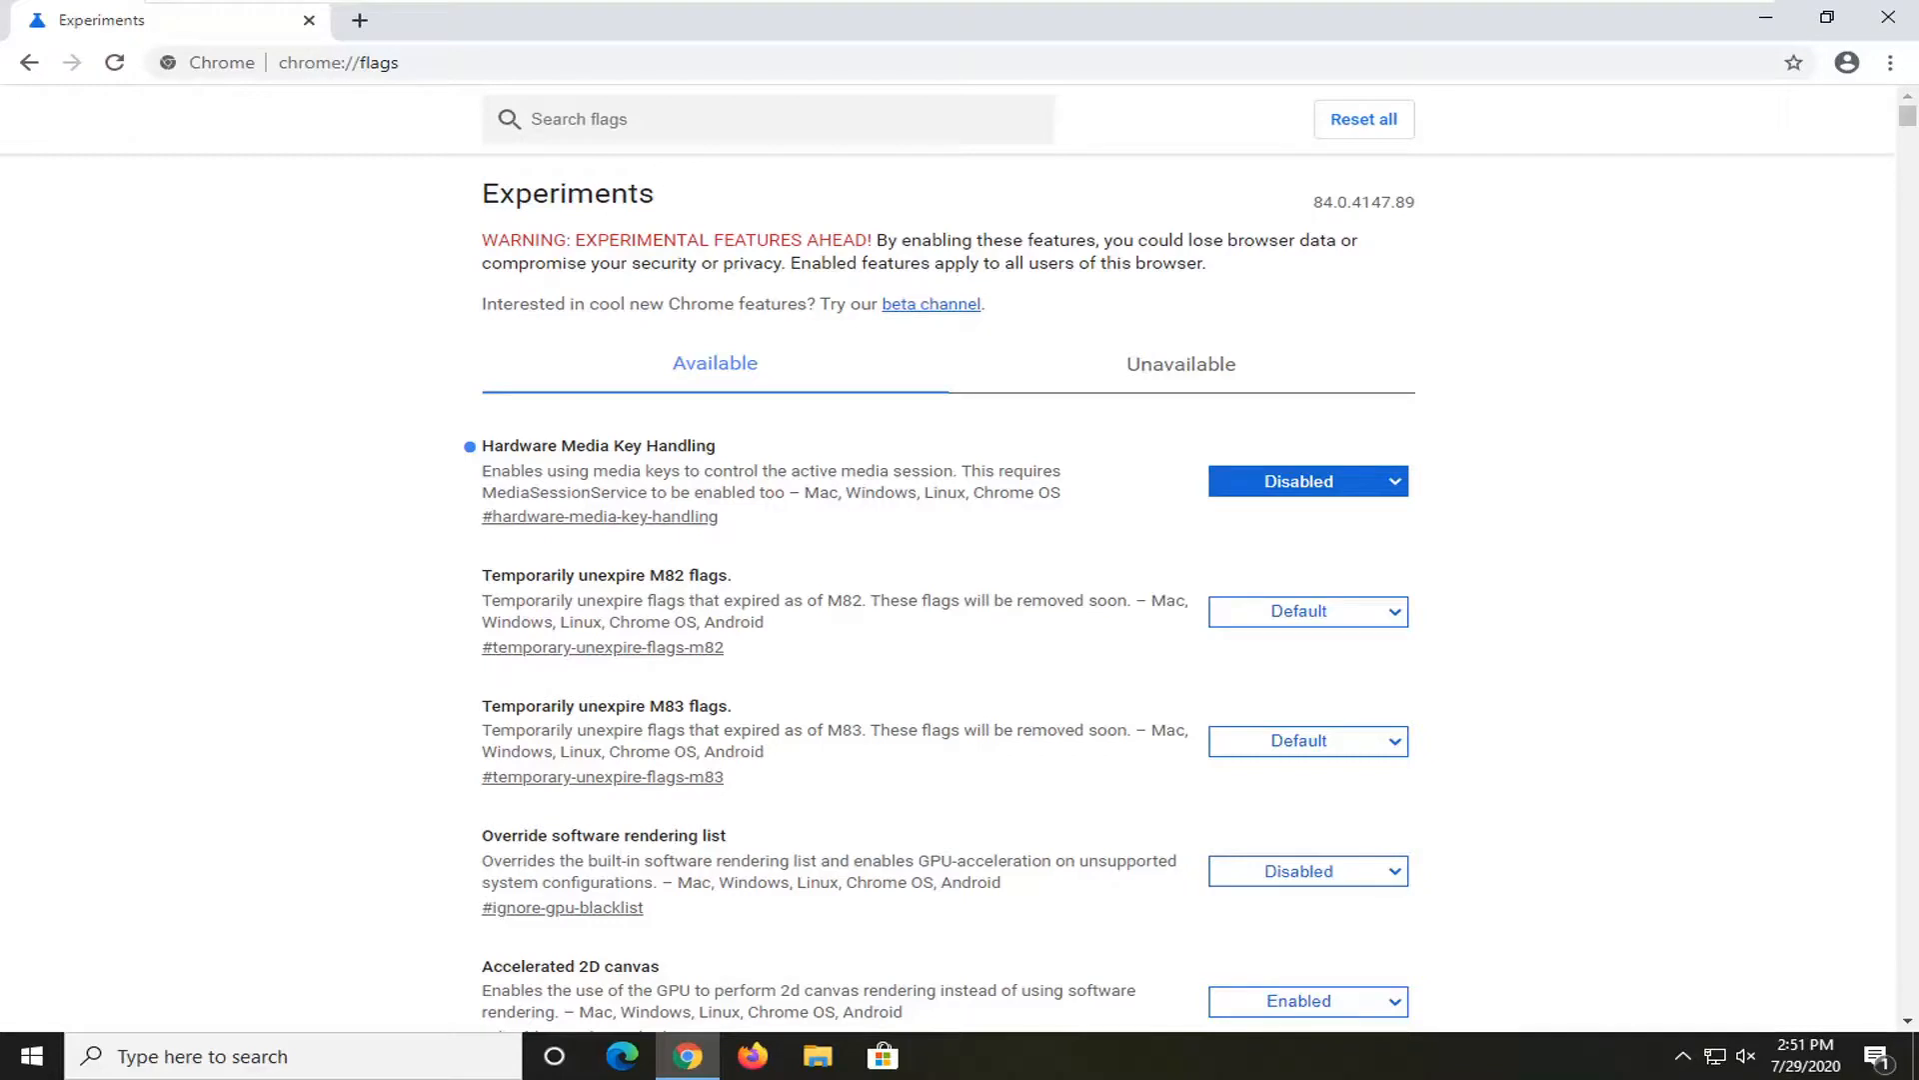
pyautogui.moveTo(1391, 482)
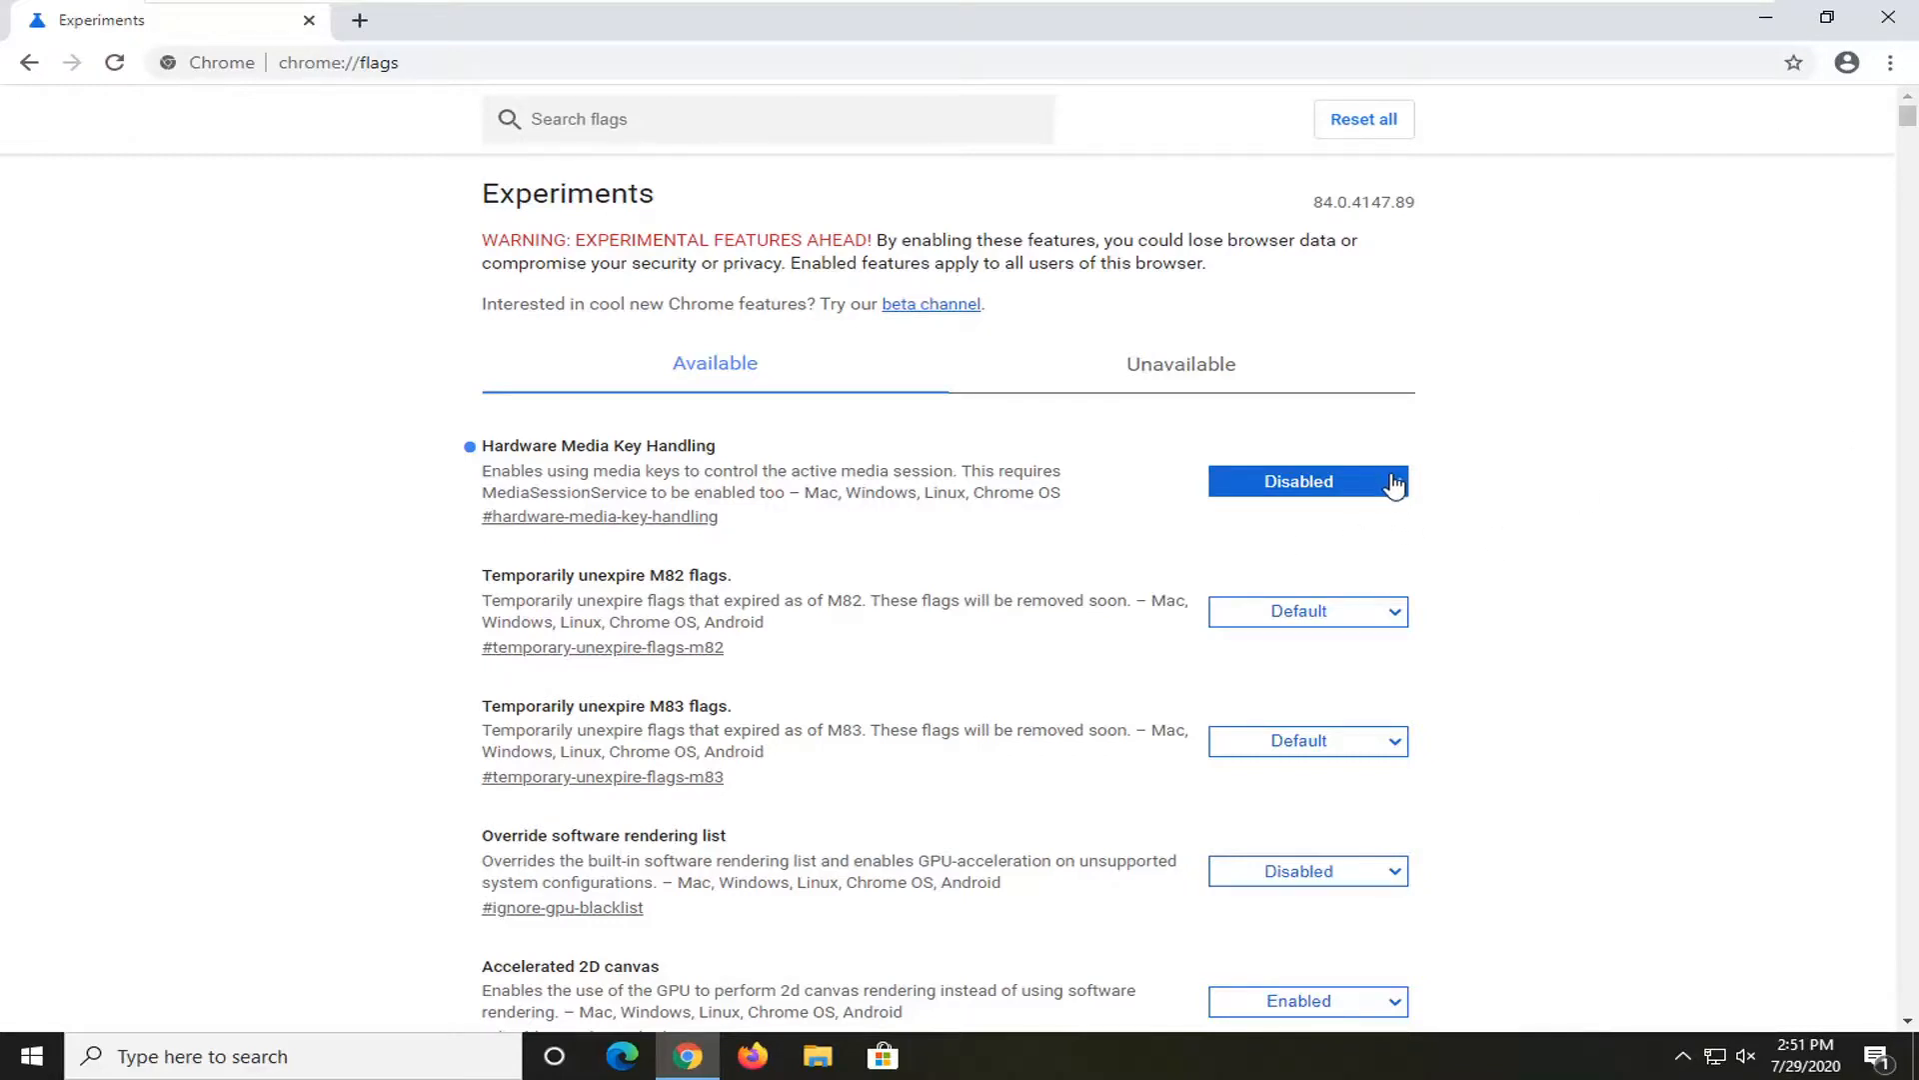
pyautogui.click(1307, 480)
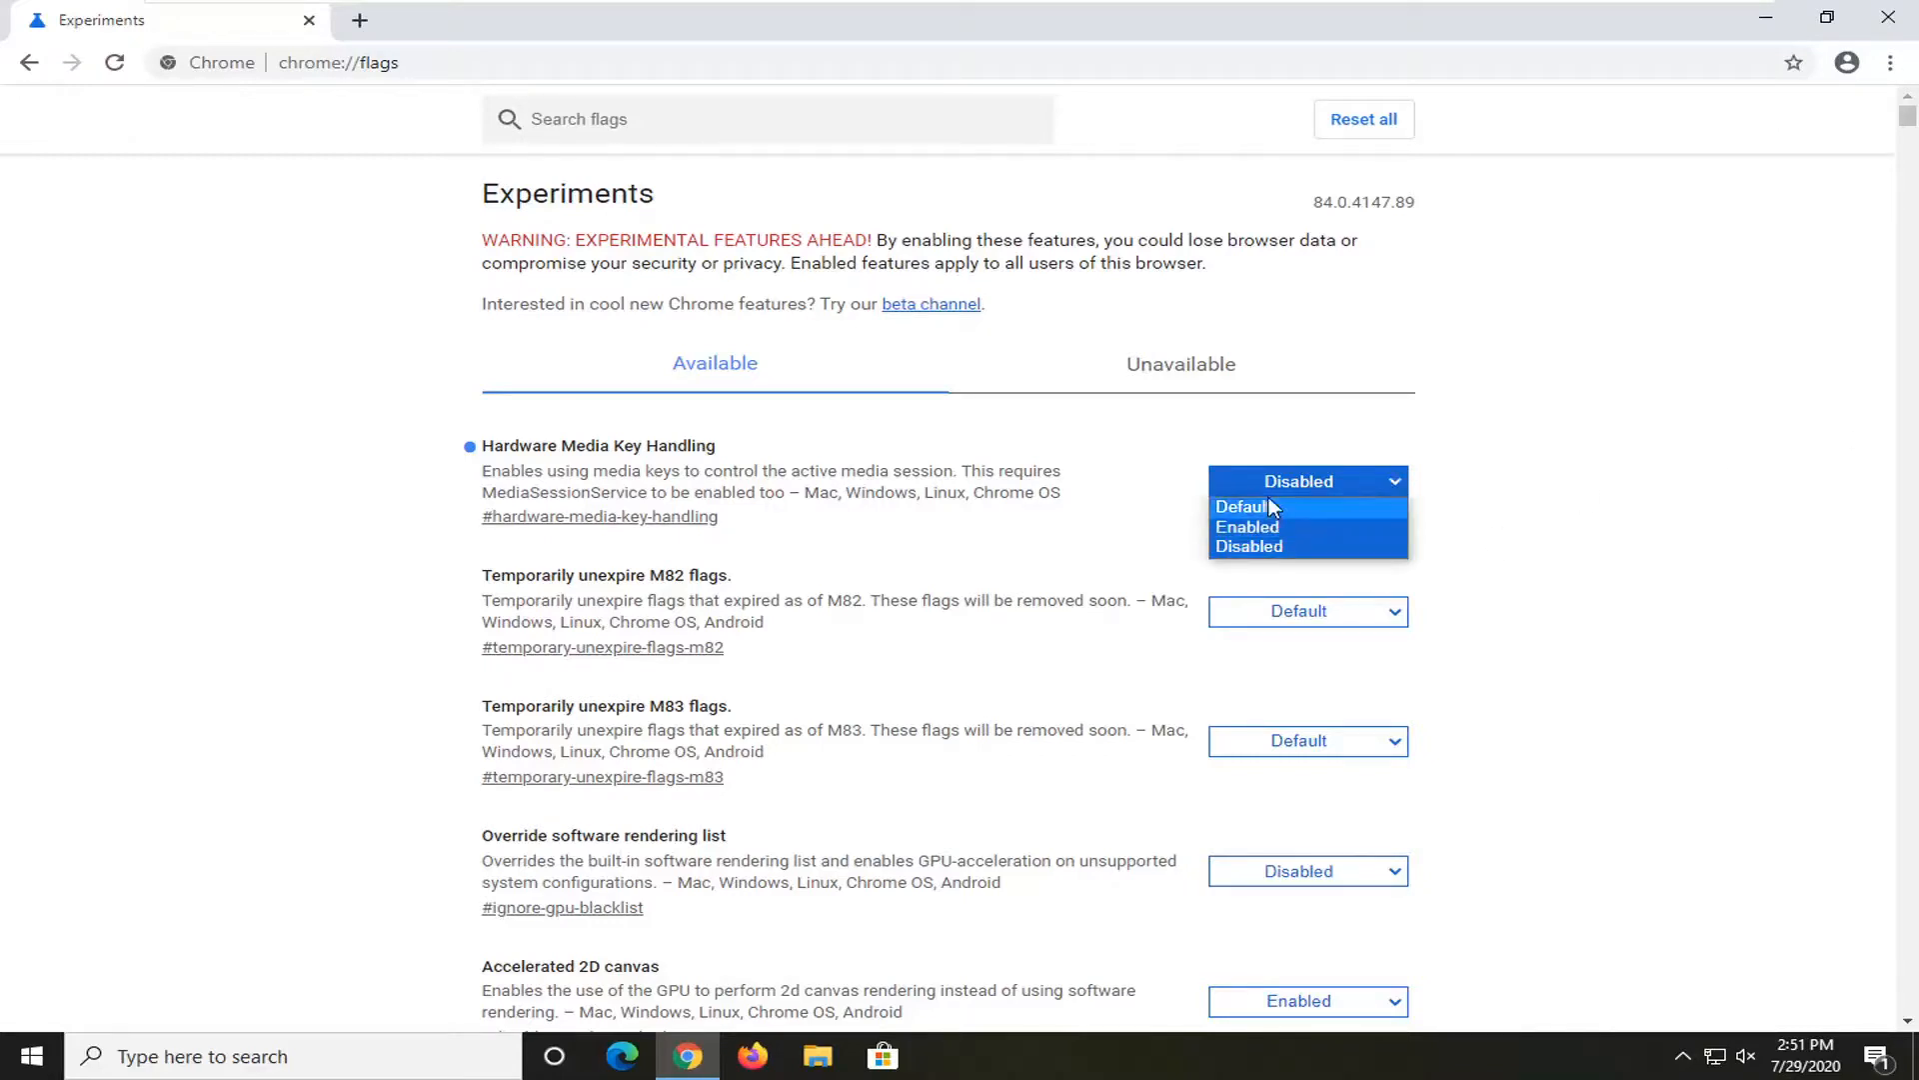
pyautogui.moveTo(1245, 526)
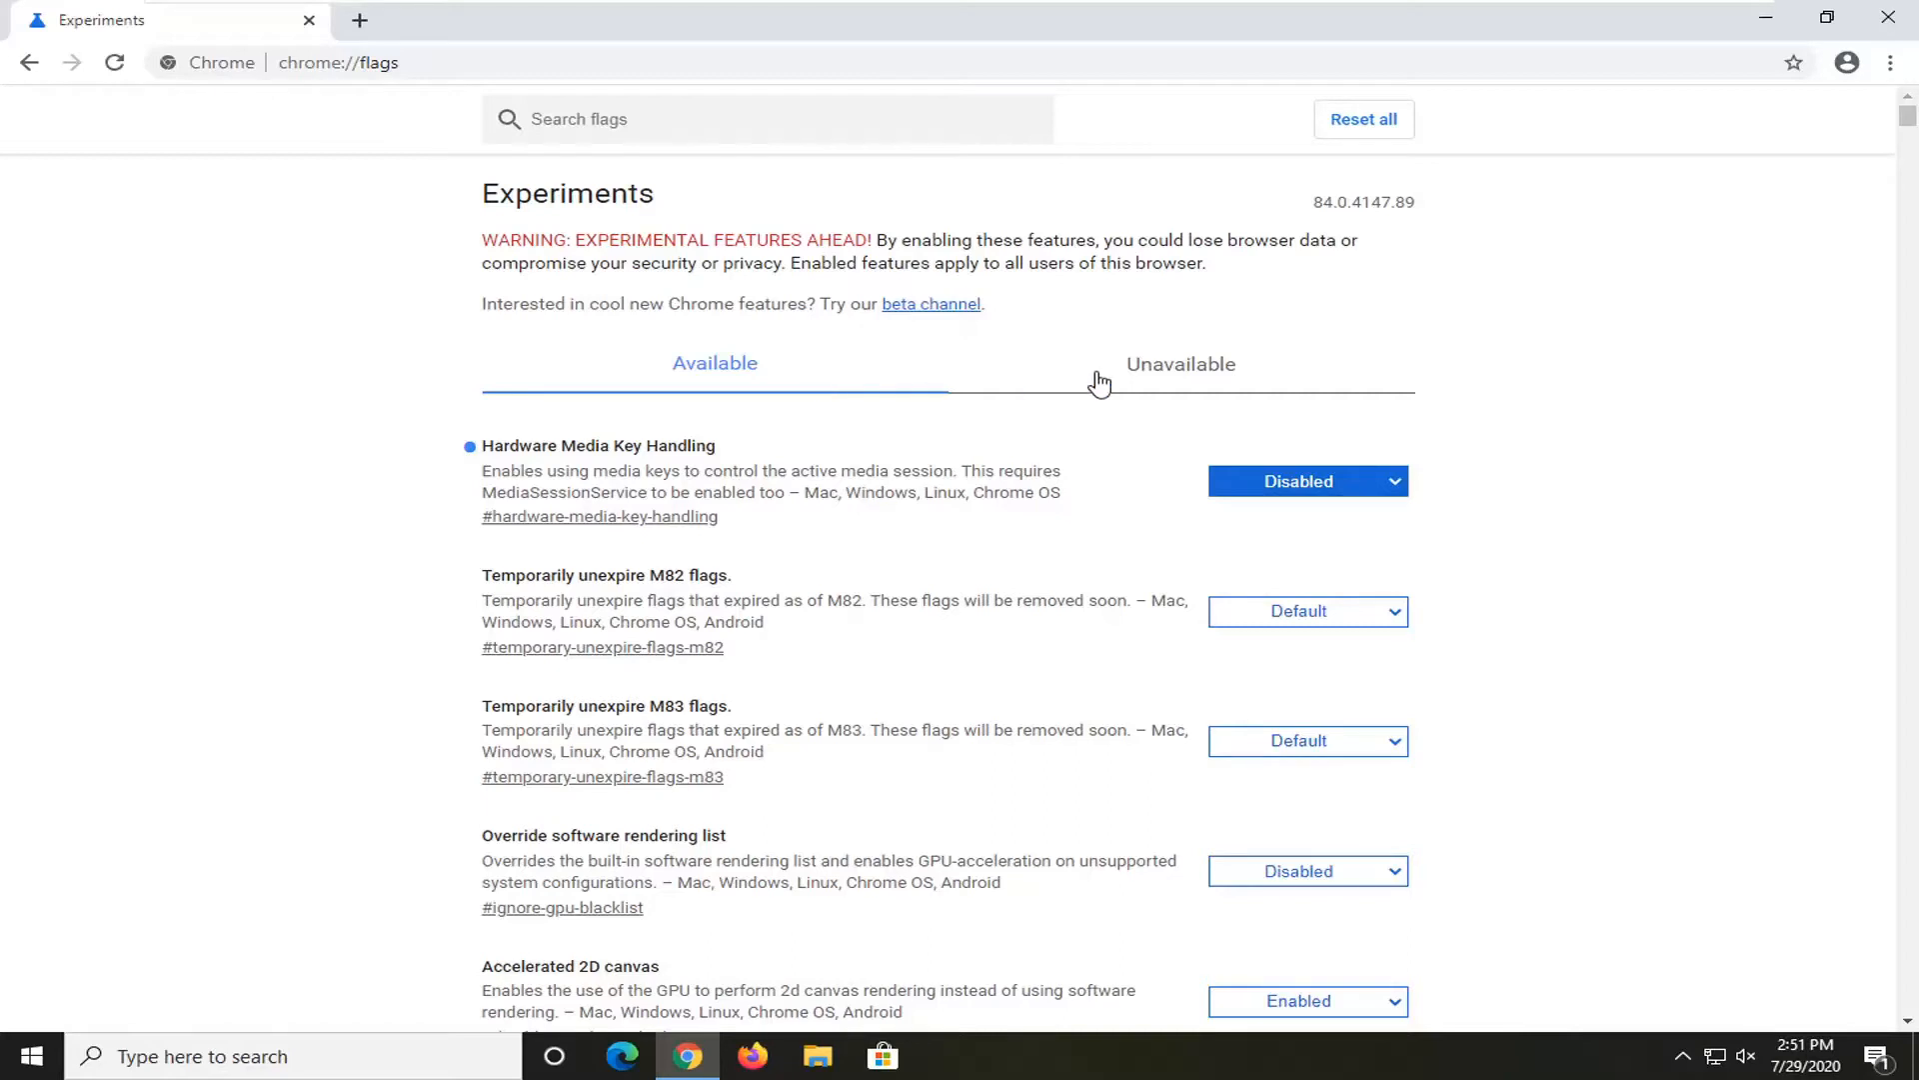
pyautogui.click(1180, 362)
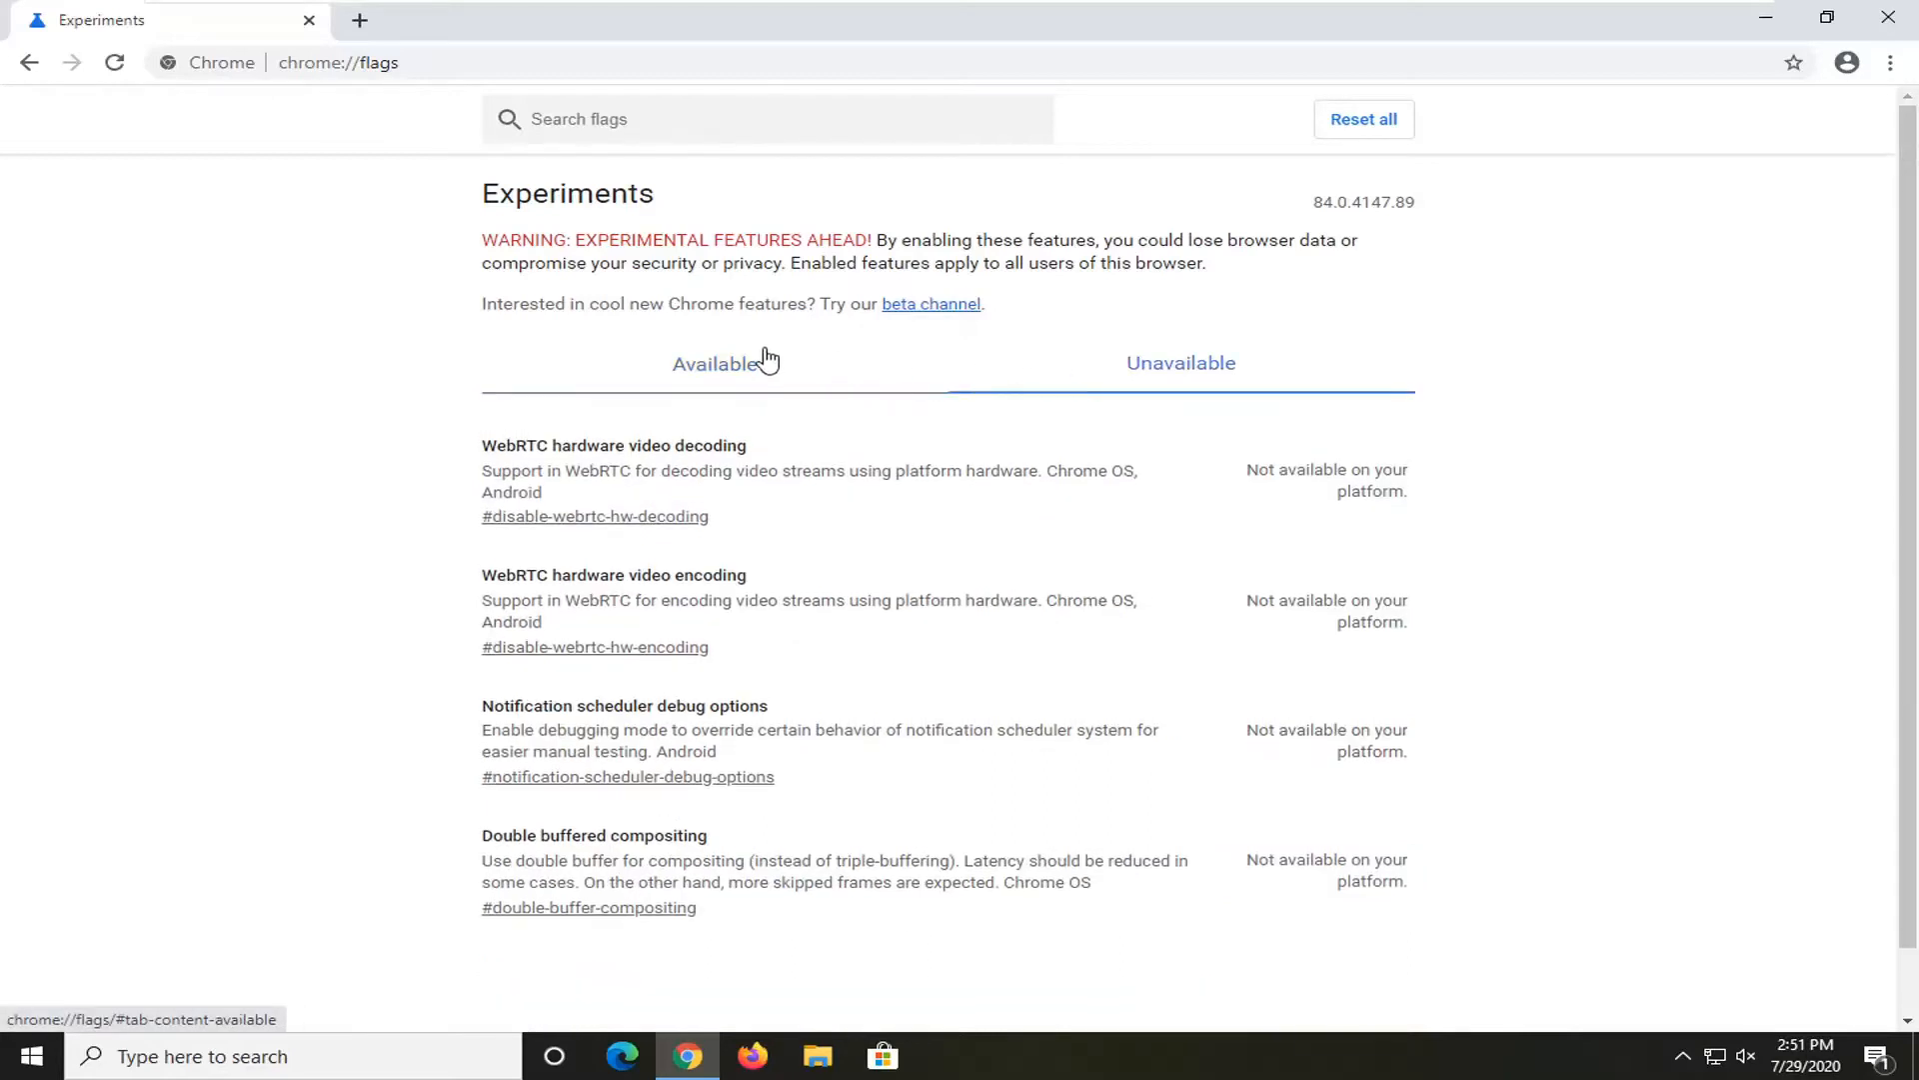
pyautogui.click(716, 363)
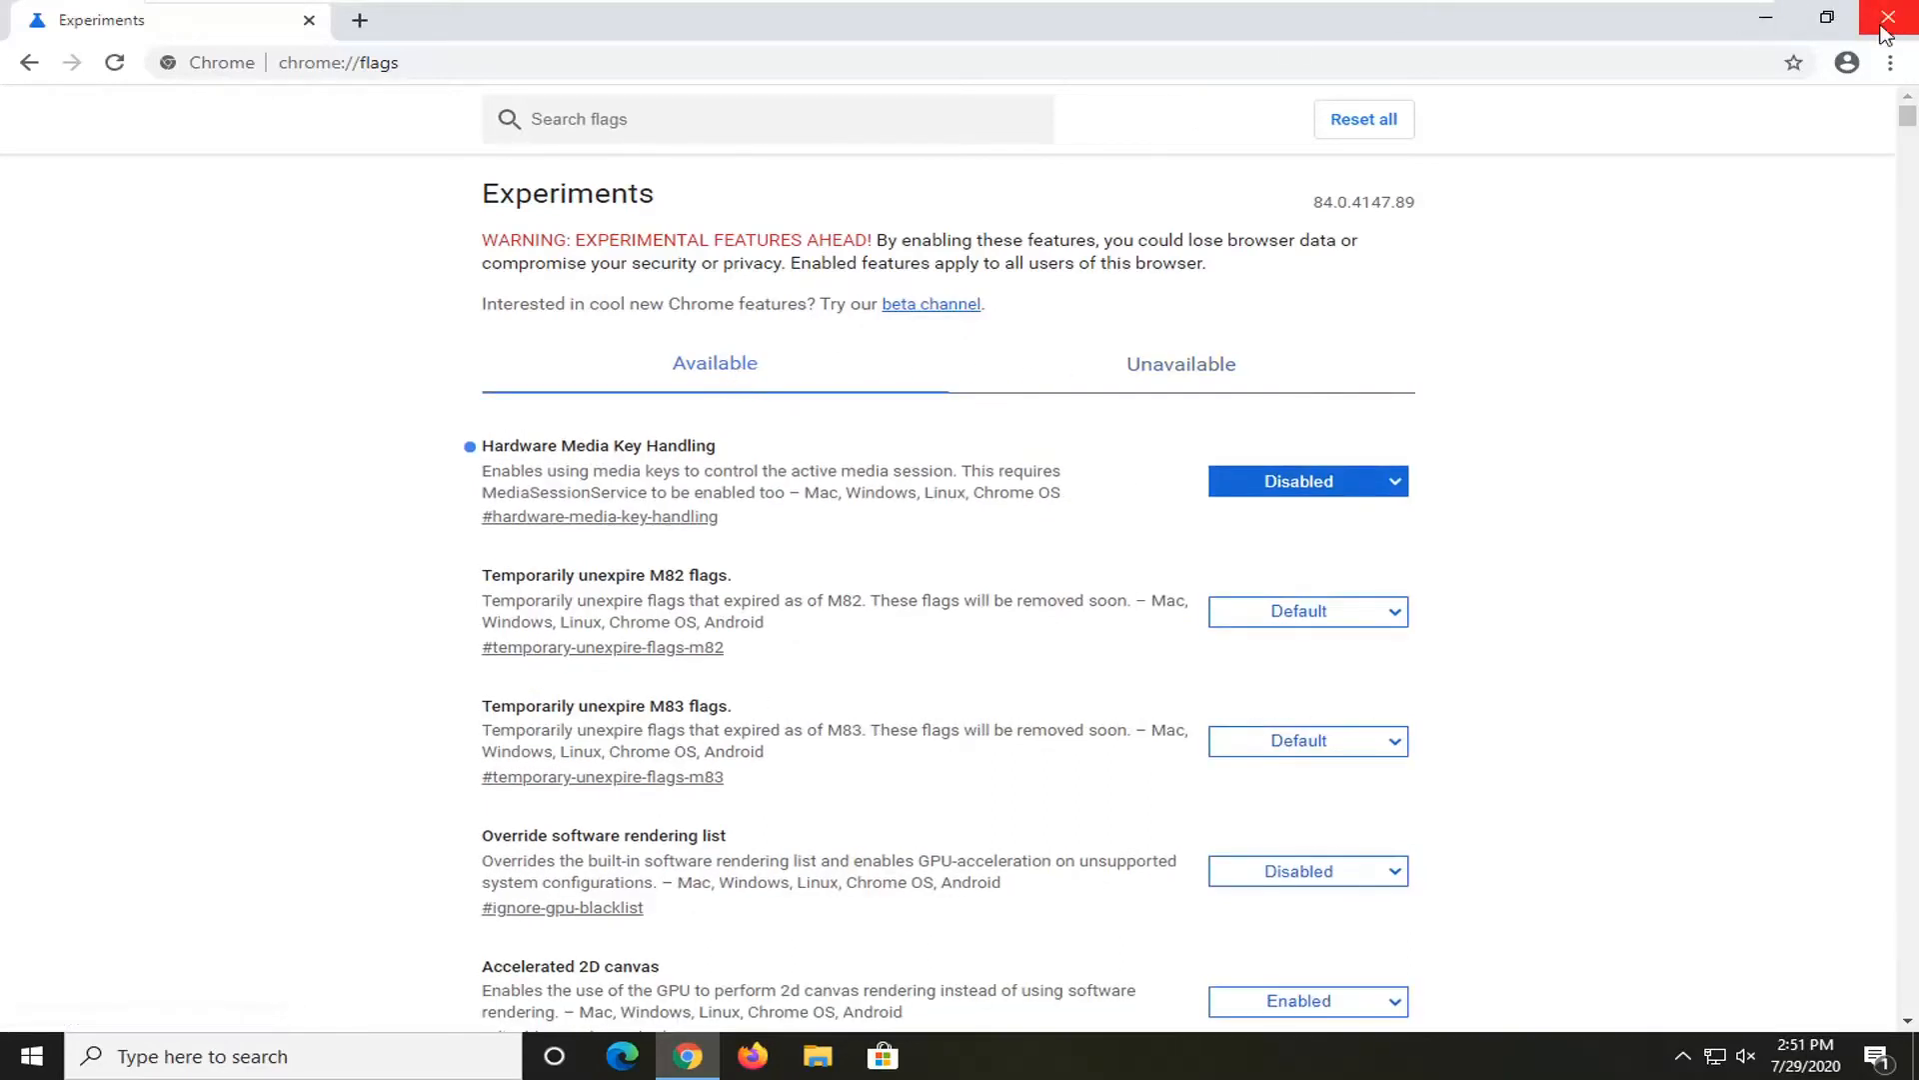